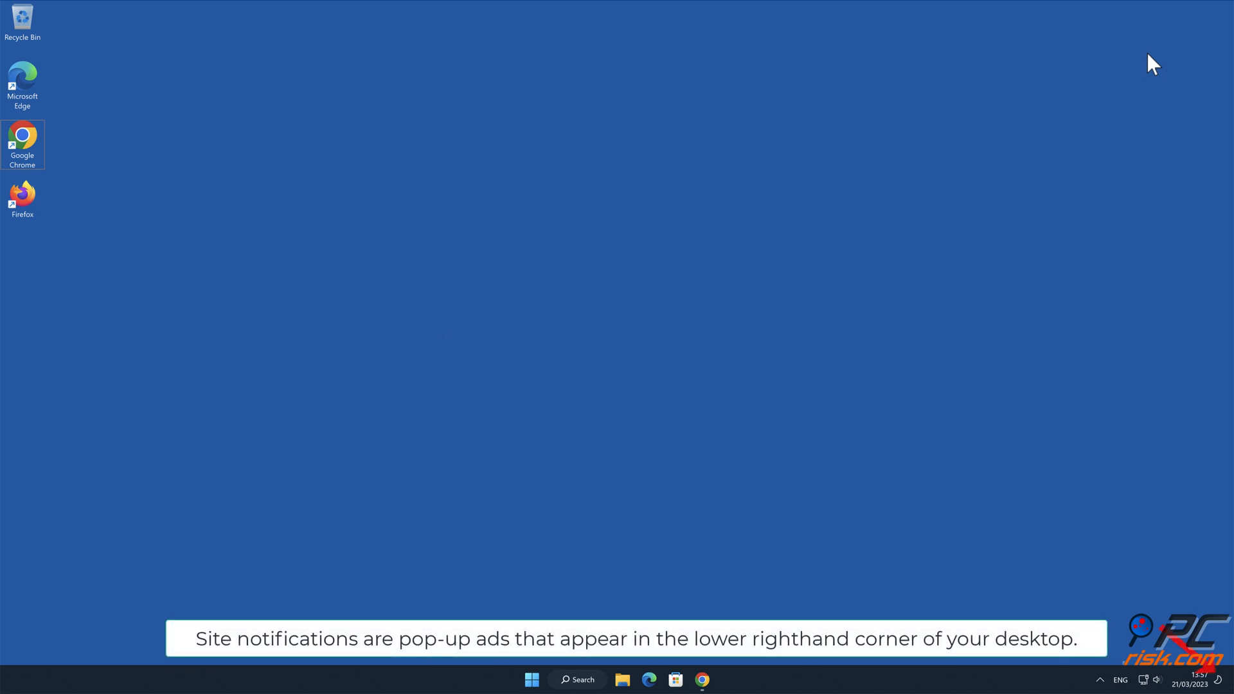
mouse_move(716, 601)
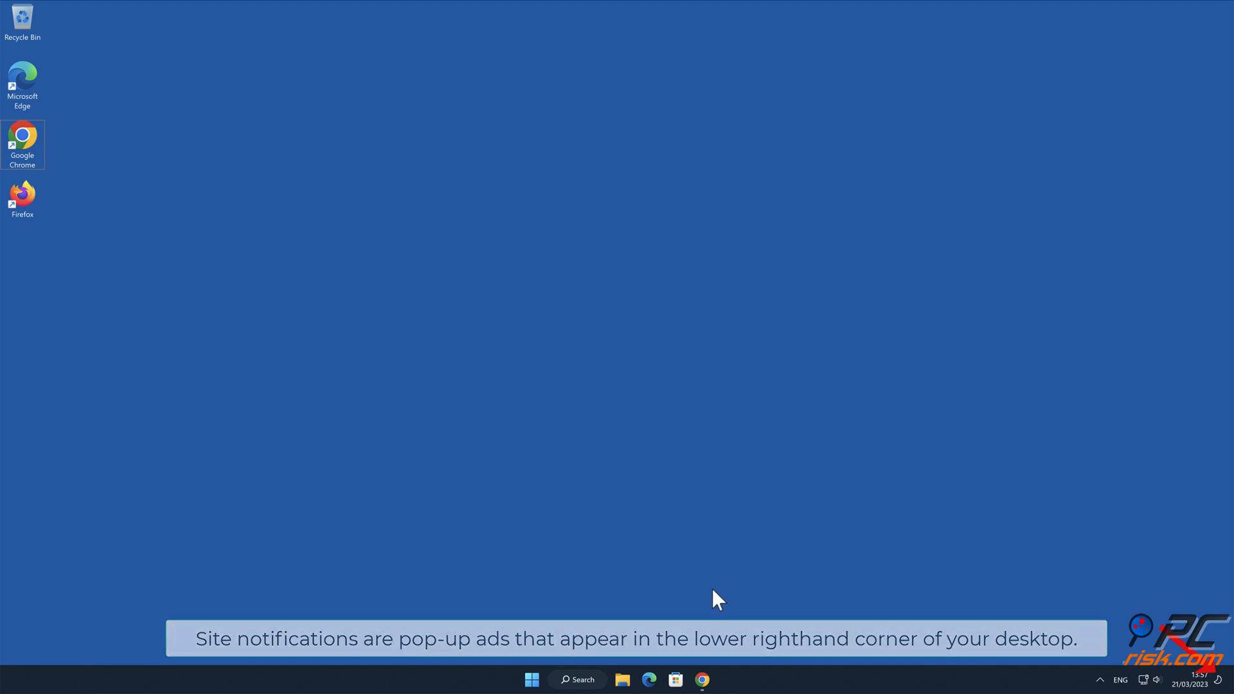
Step: Allow ruffcensaop.xyz to show notifications in Chrome, then close the browser
click(701, 679)
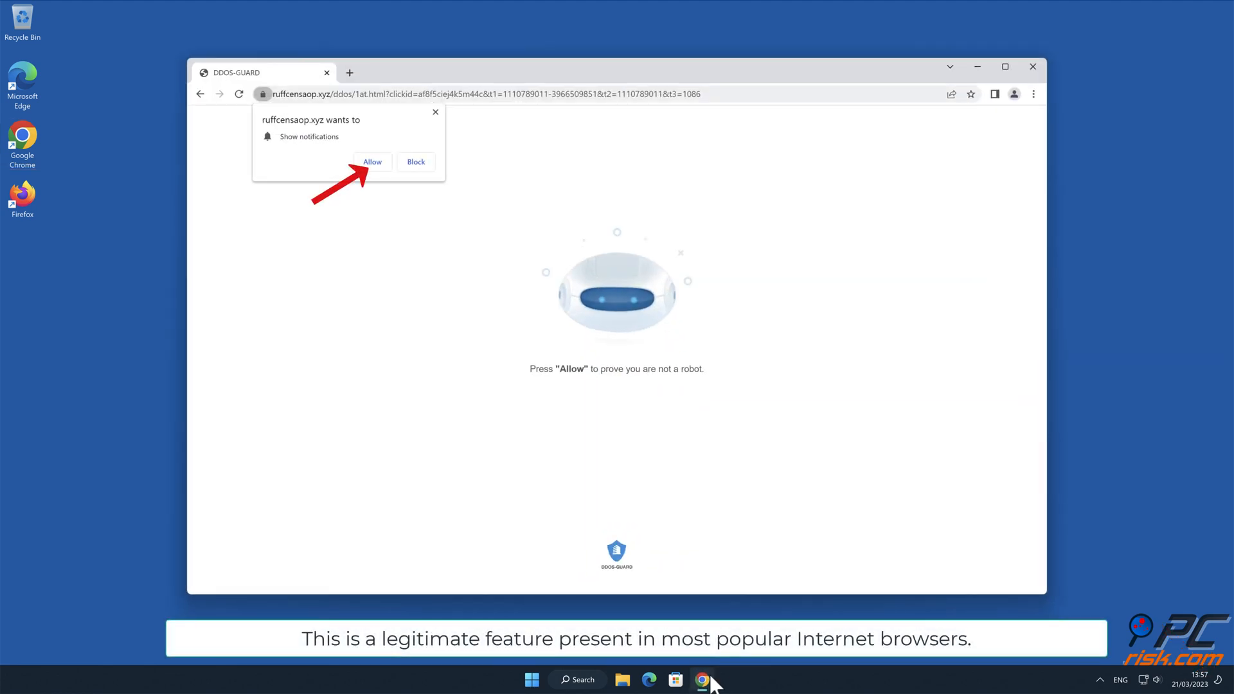
mouse_move(1126, 211)
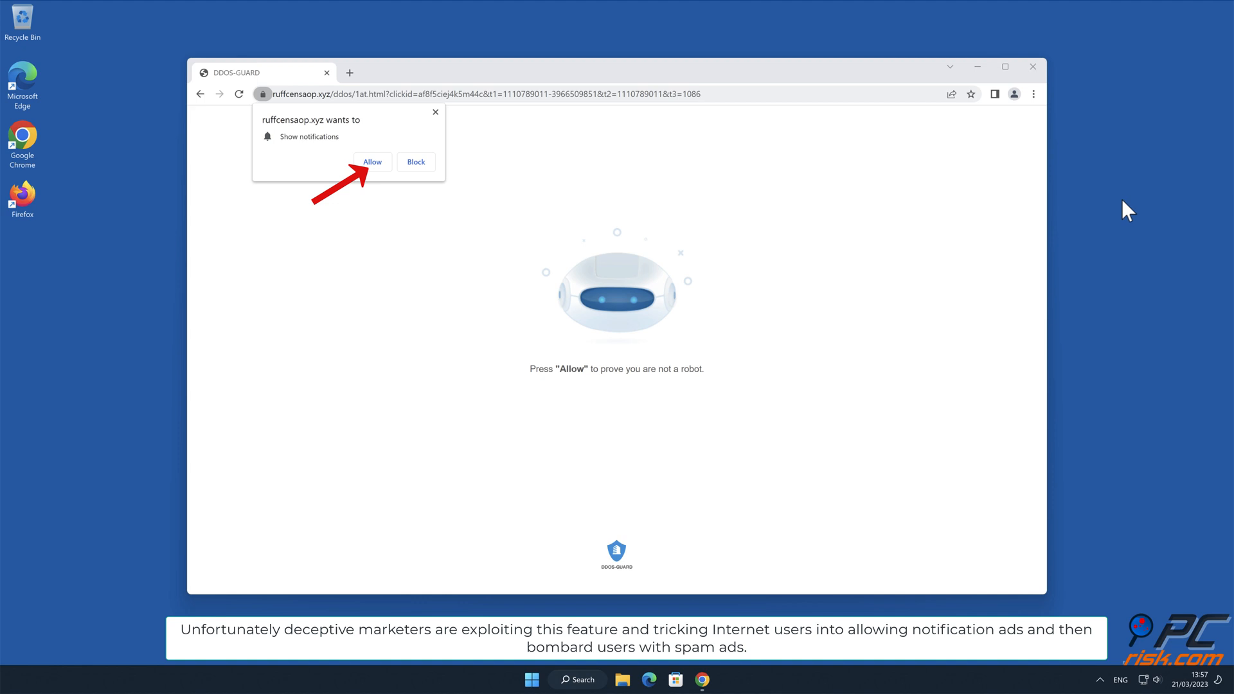
click(371, 162)
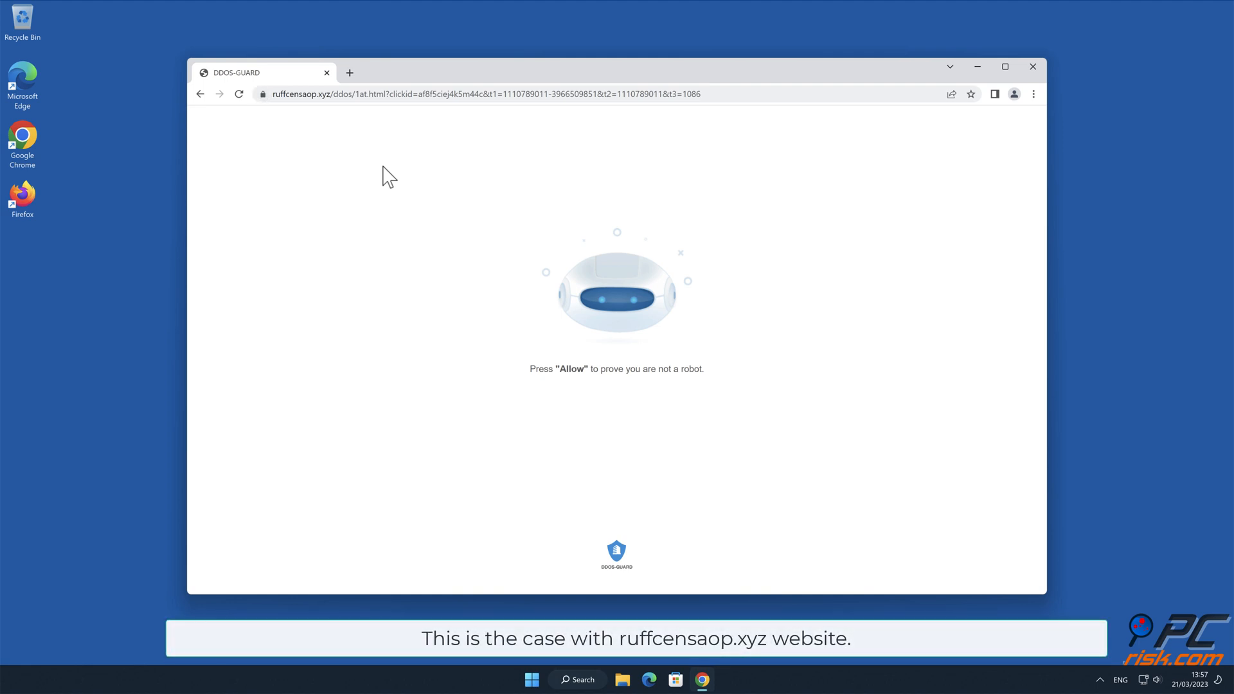
mouse_move(548, 166)
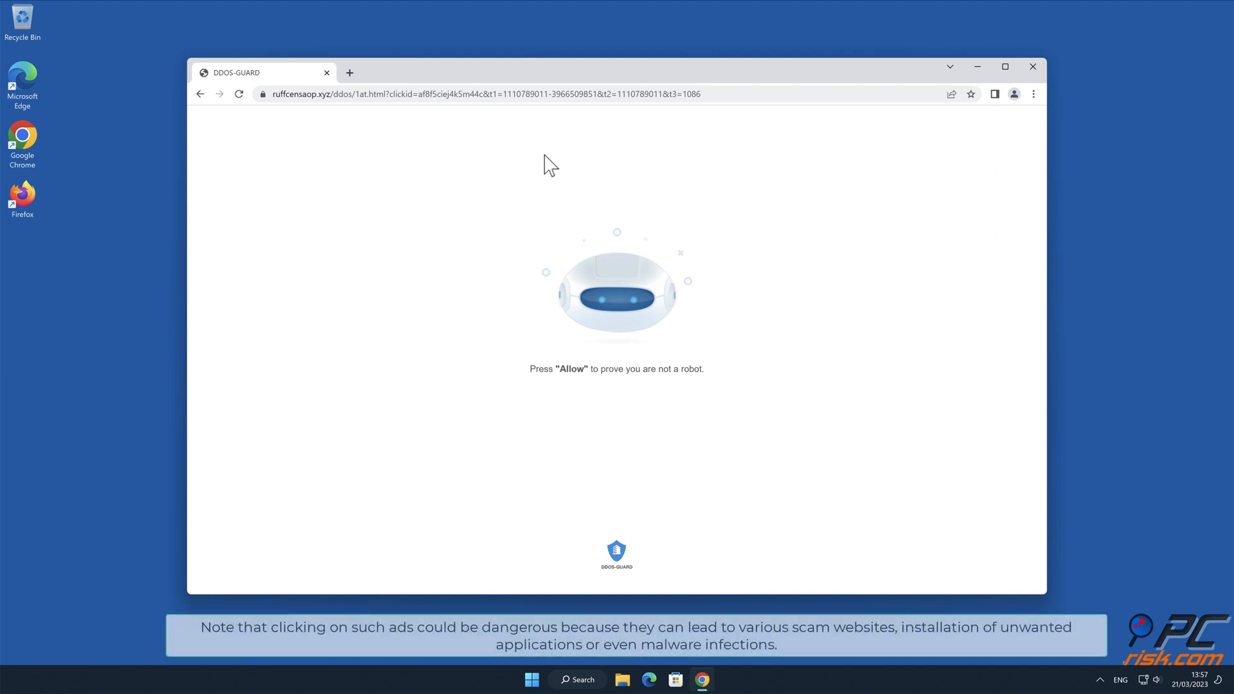
click(1032, 66)
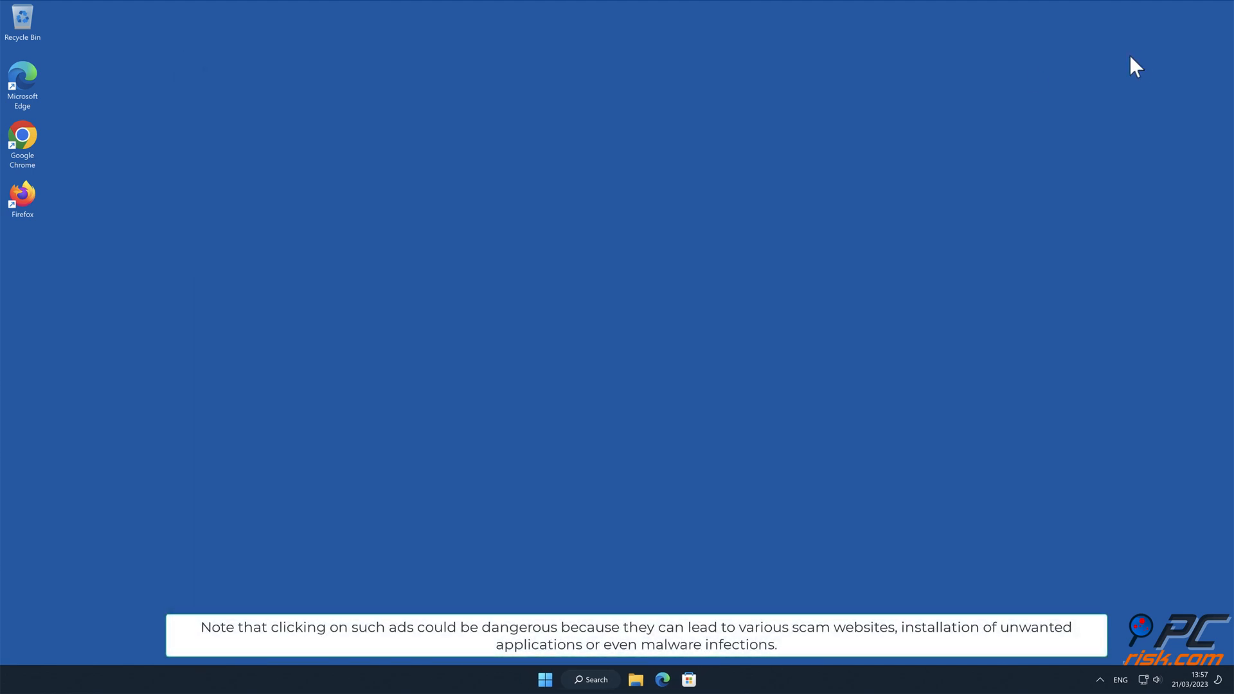
mouse_move(1142, 63)
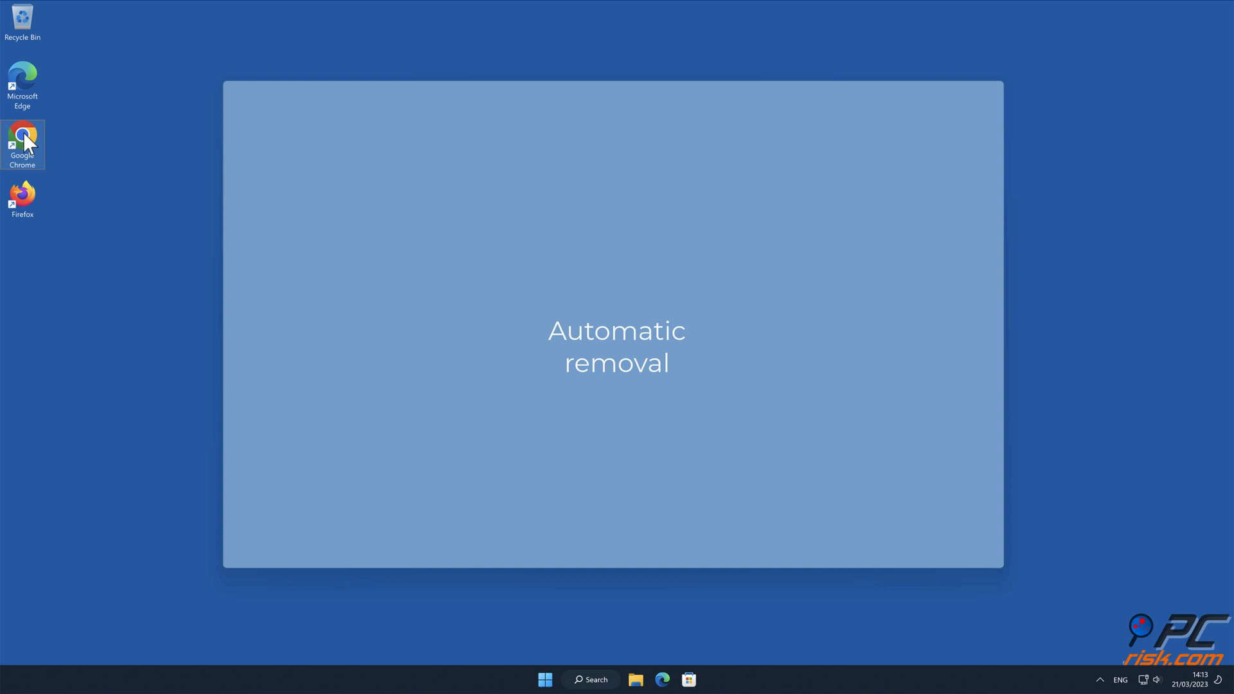
Step: Download Combo Cleaner, complete the InstallShield Wizard with defaults and launch it
double_click(22, 140)
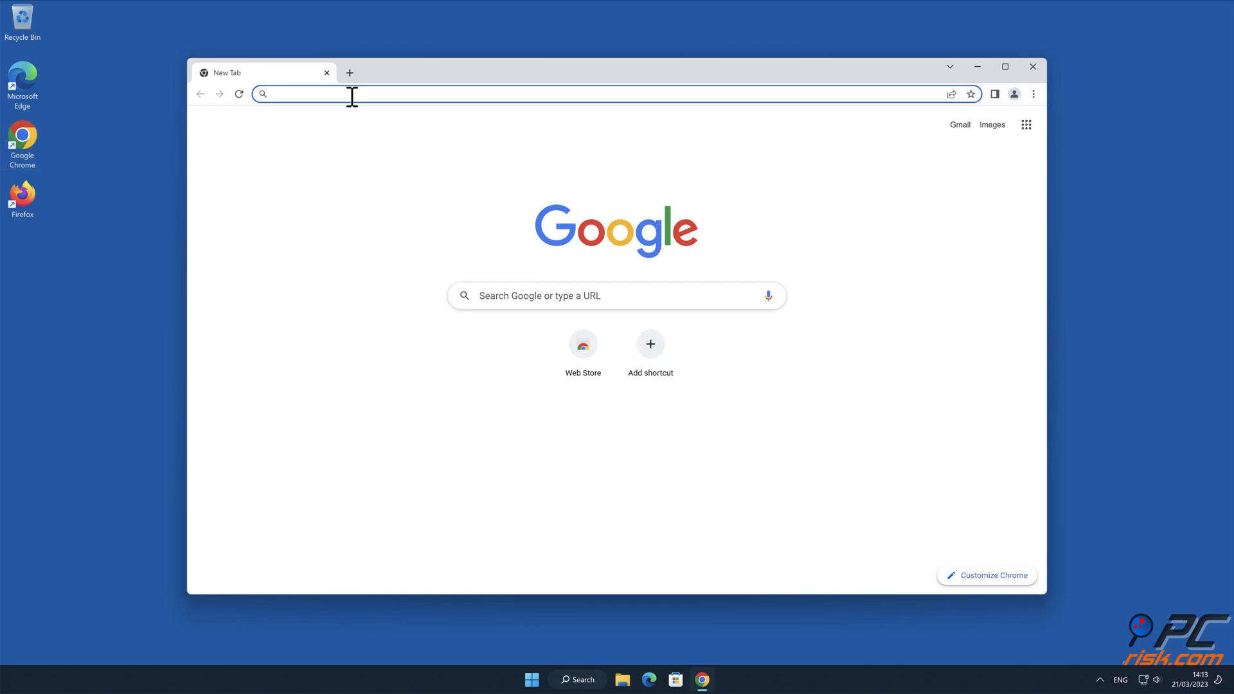
text(www.com)
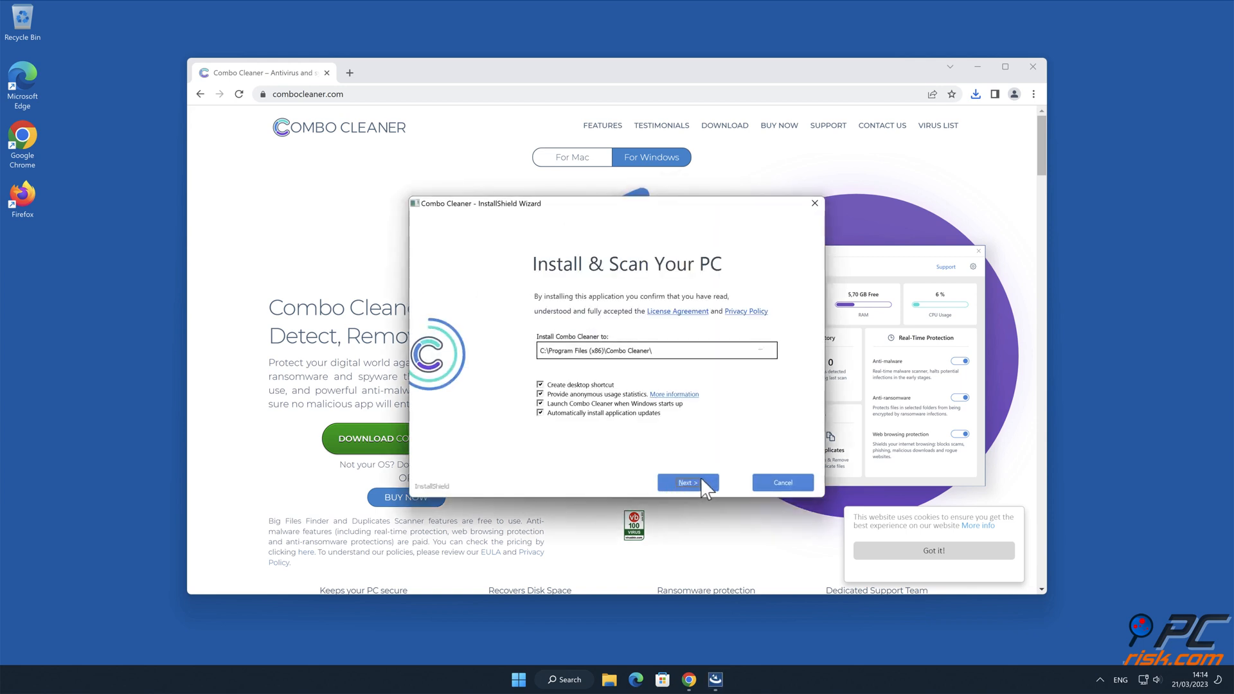
click(687, 482)
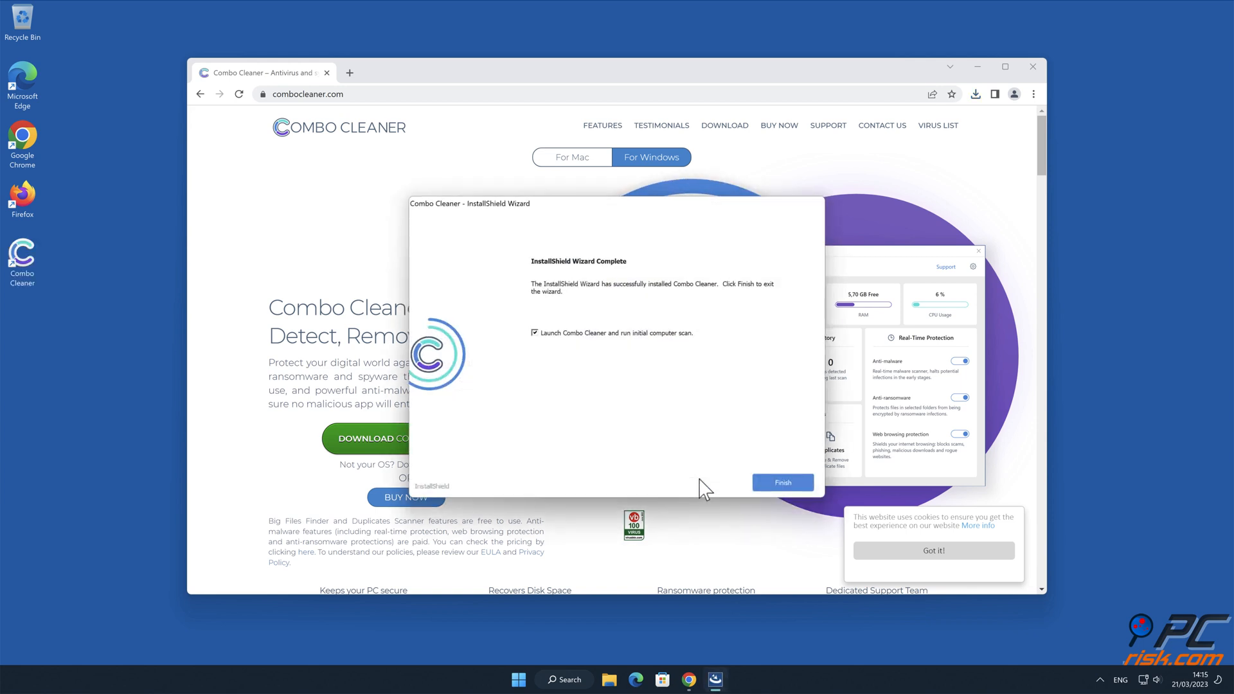
click(781, 482)
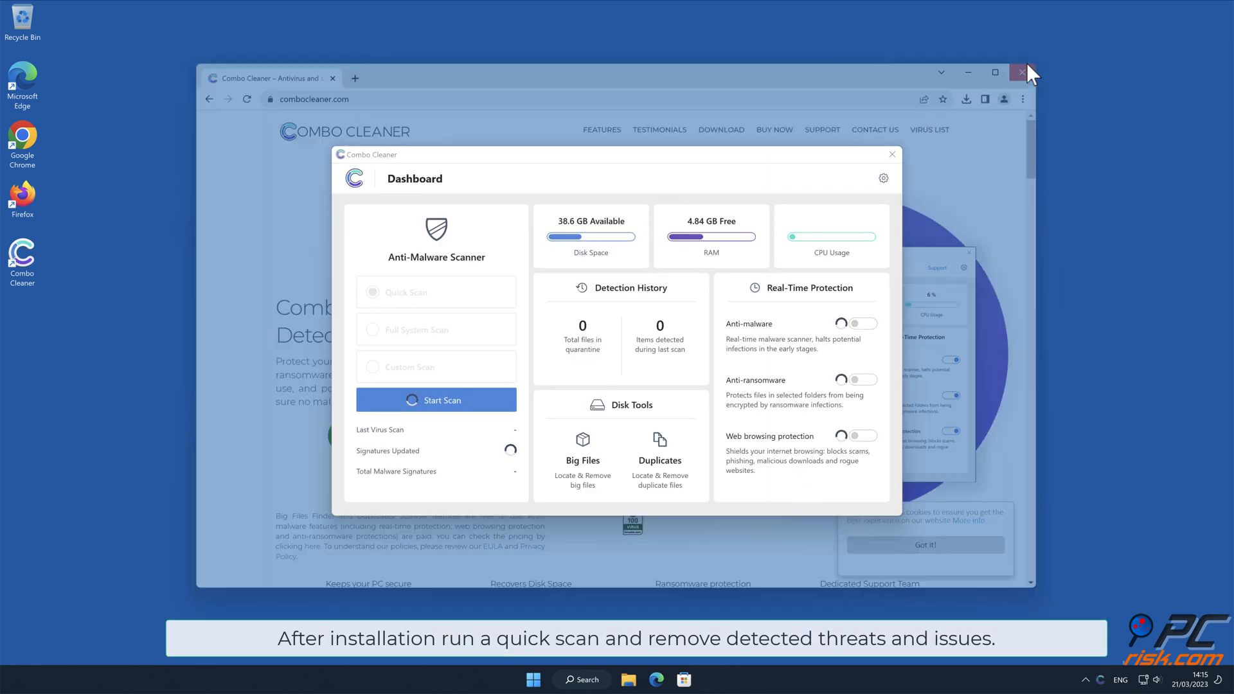
Step: Close the browser and dismiss Combo Cleaner's upgrade and activation dialogs to start the scan
click(436, 400)
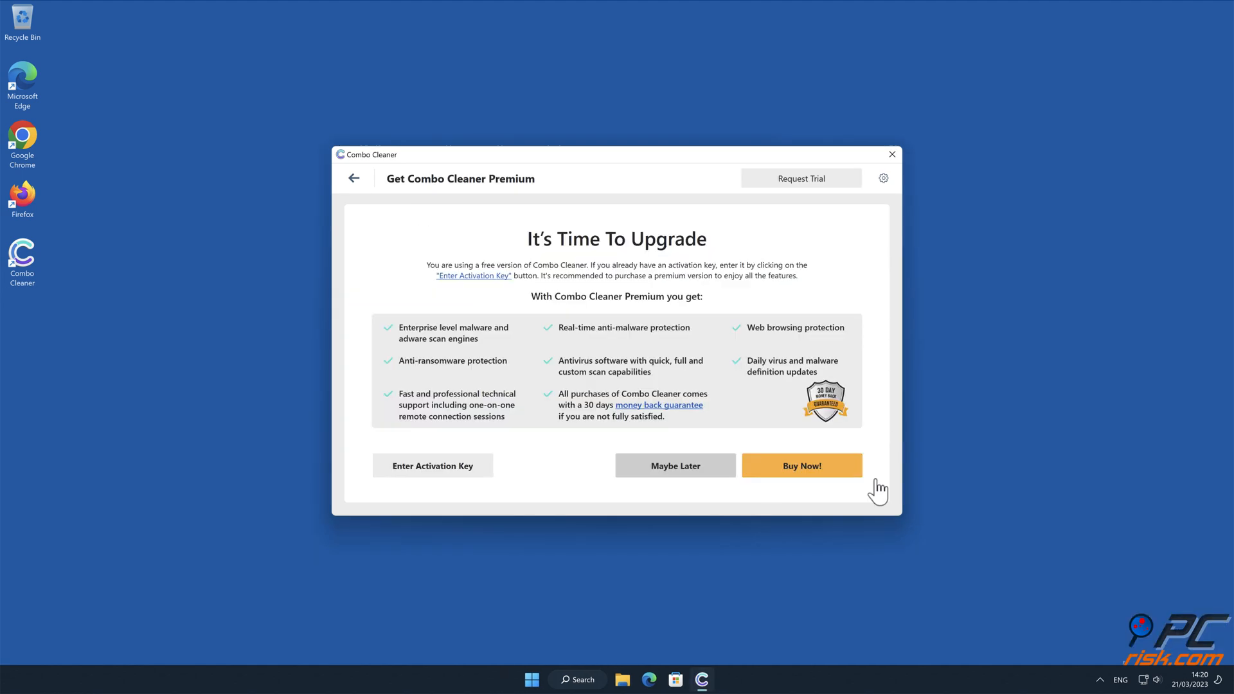
click(432, 466)
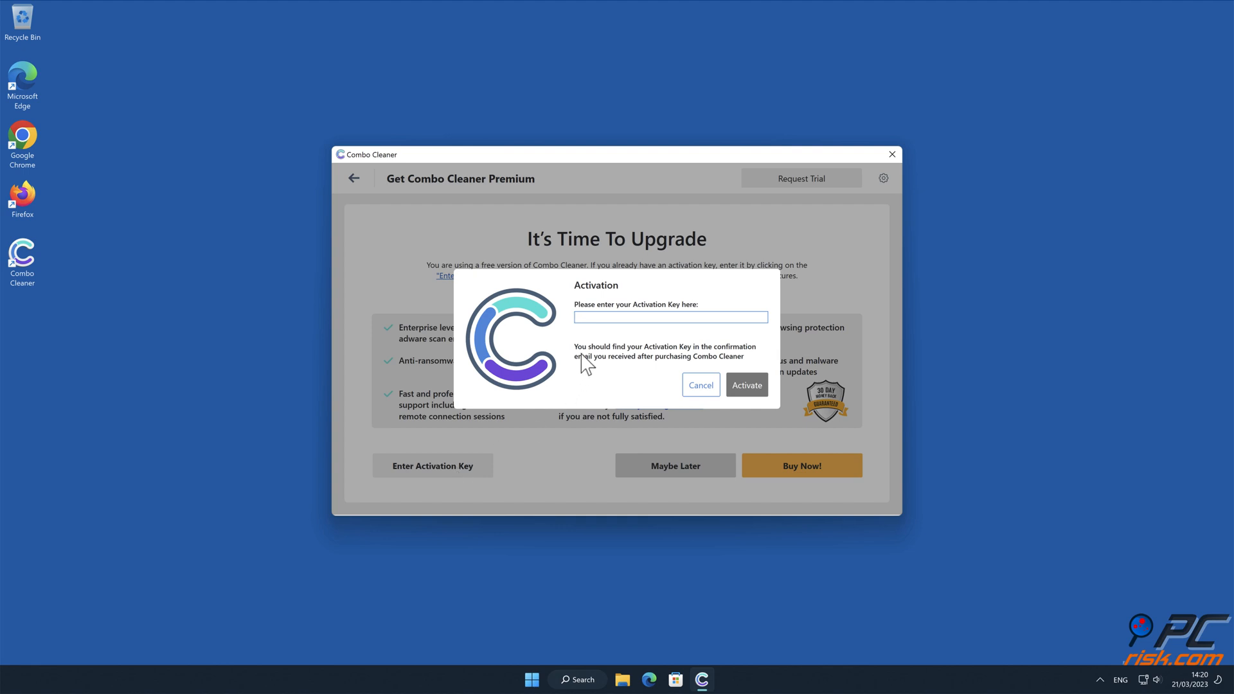
click(700, 384)
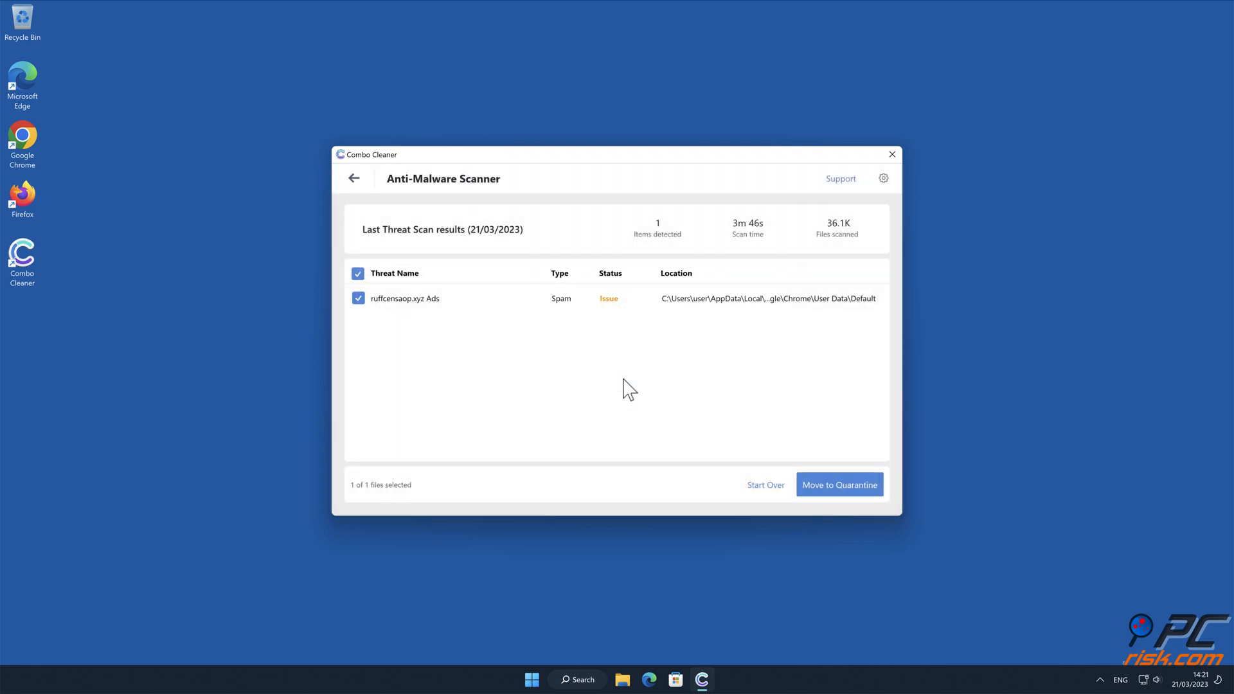
Step: Move the detected ruffcensaop.xyz Ads threat to quarantine and finish the scan summary
click(840, 485)
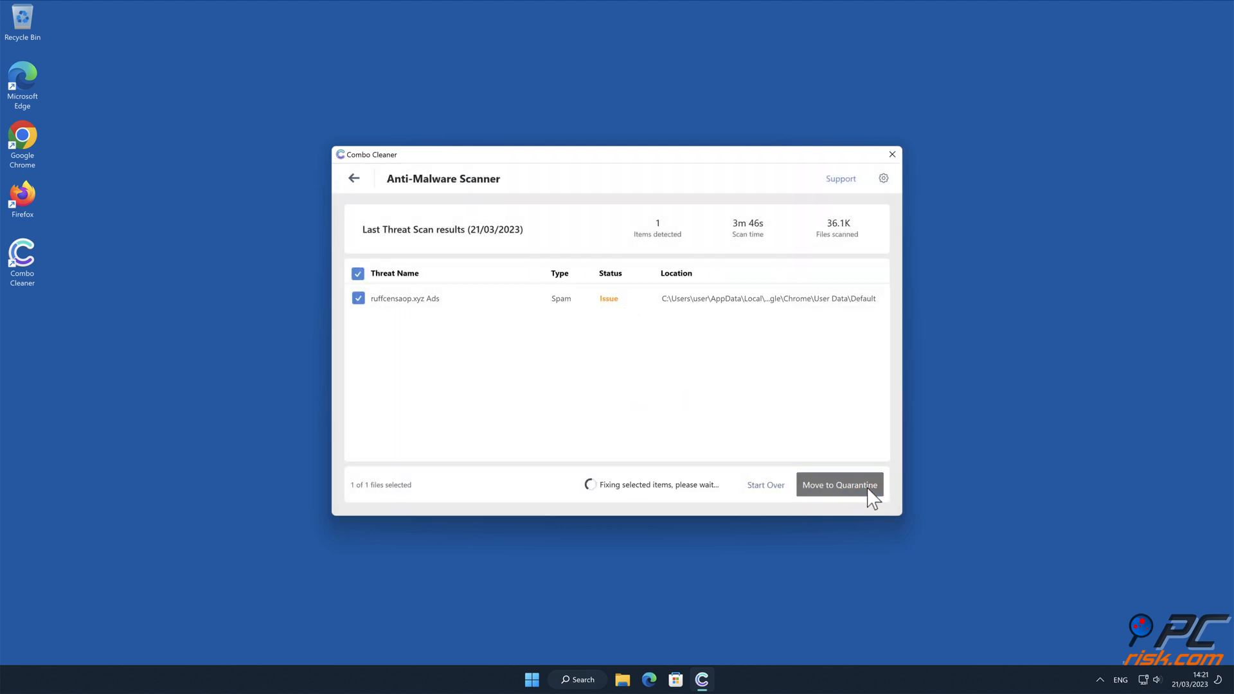
click(840, 485)
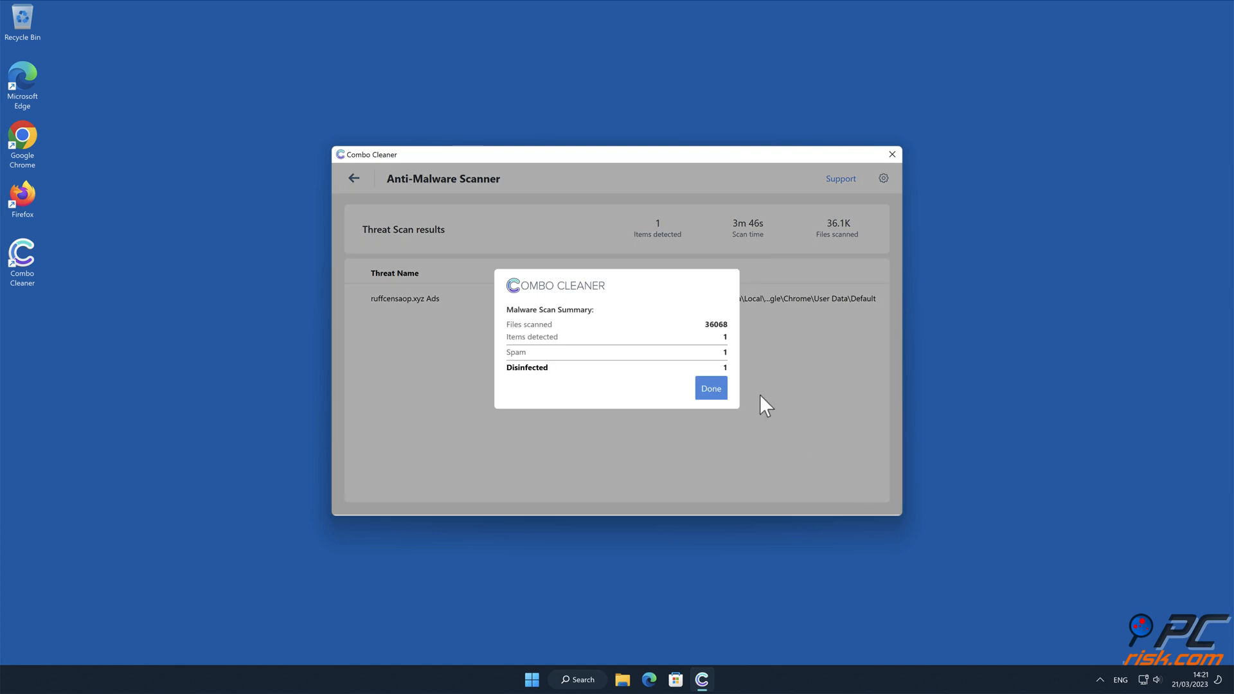
click(710, 388)
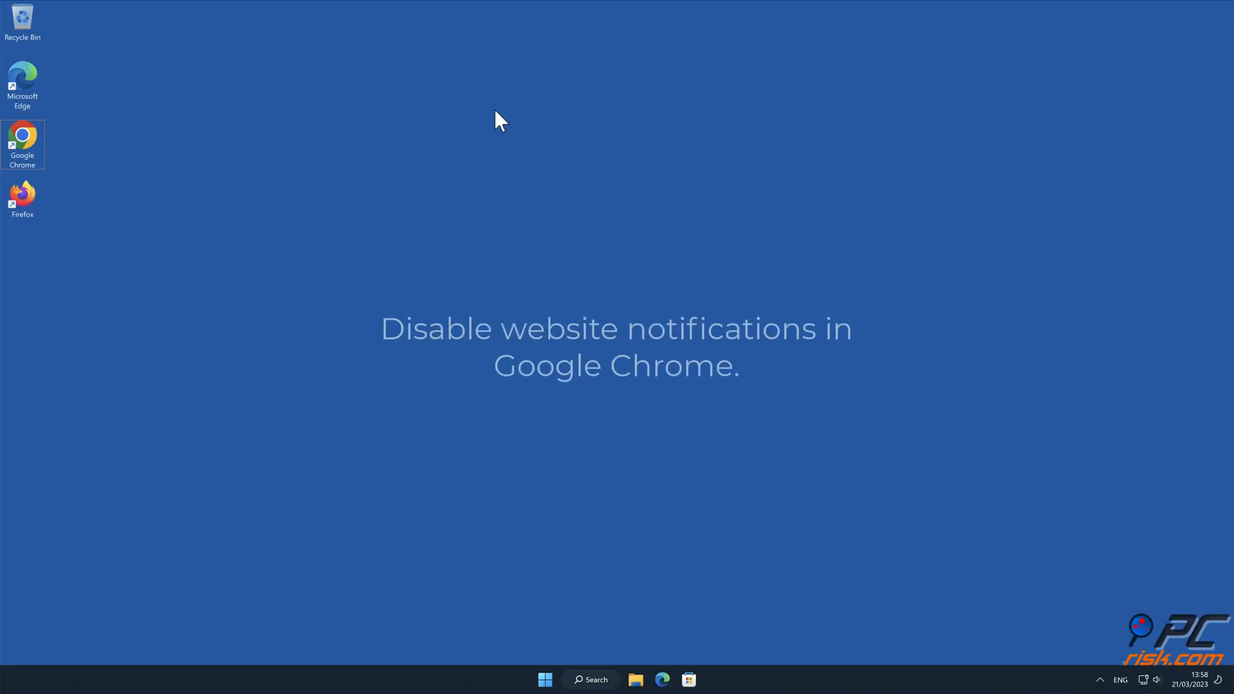
Step: Launch Chrome and navigate its menu to Settings > Privacy and security > Site Settings
double_click(22, 138)
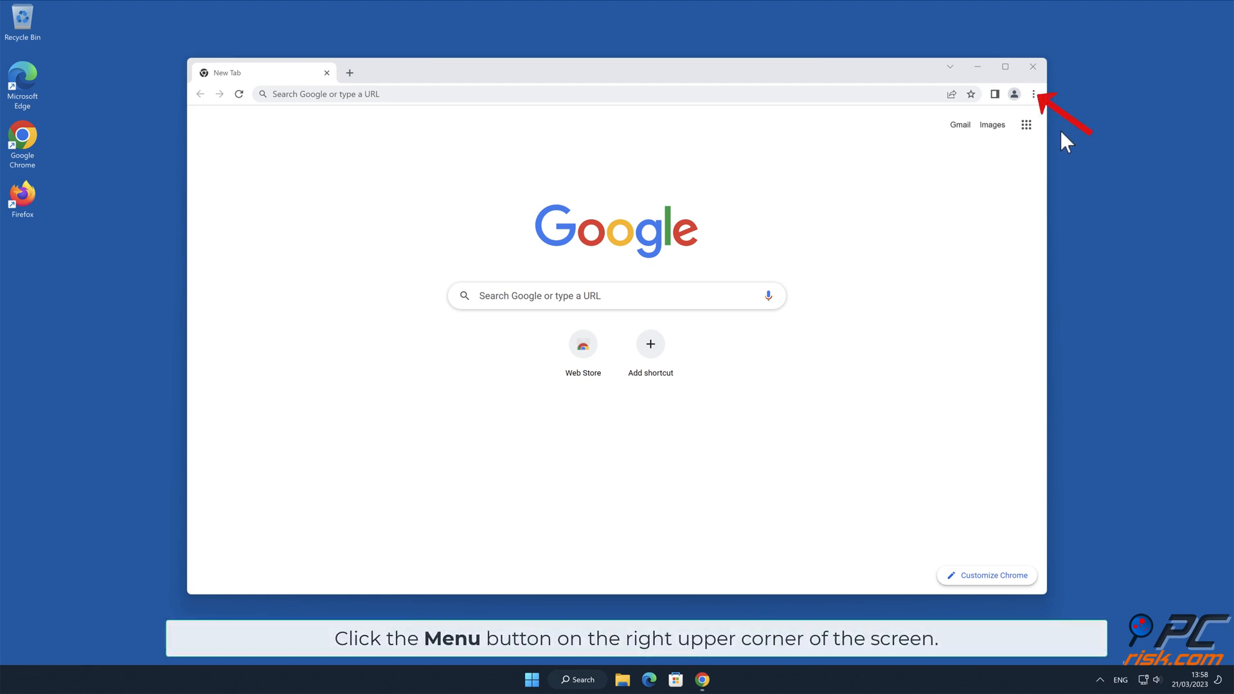
click(1033, 94)
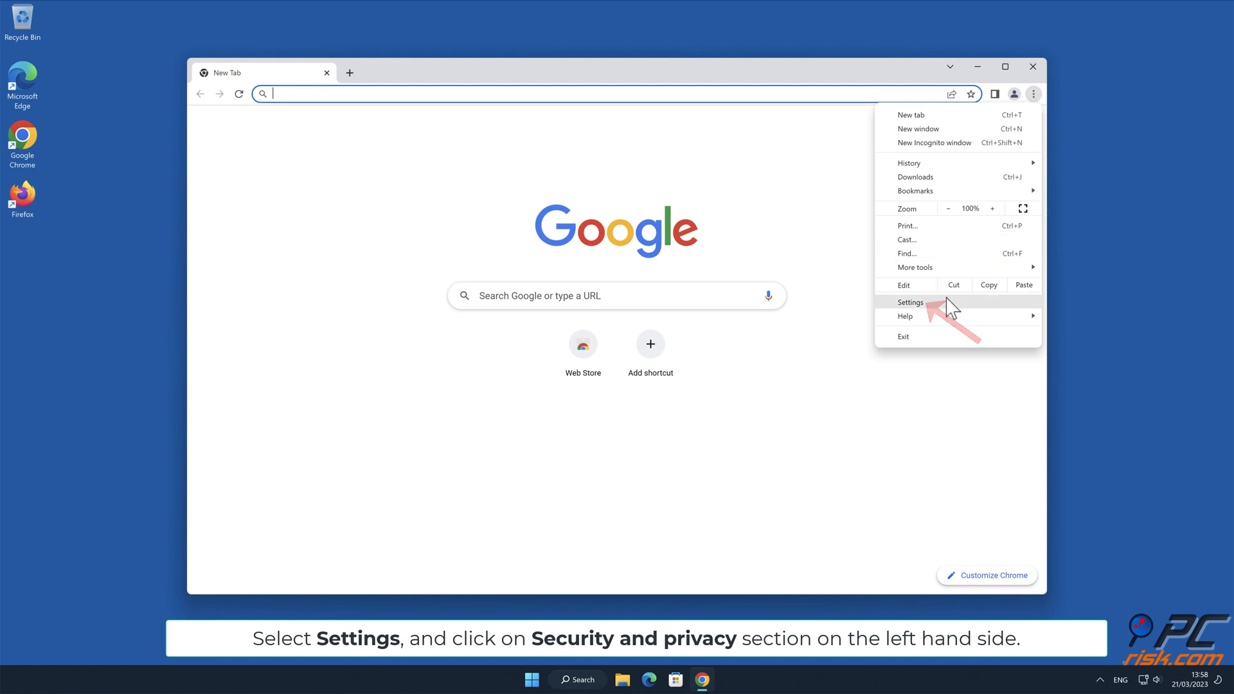
click(910, 302)
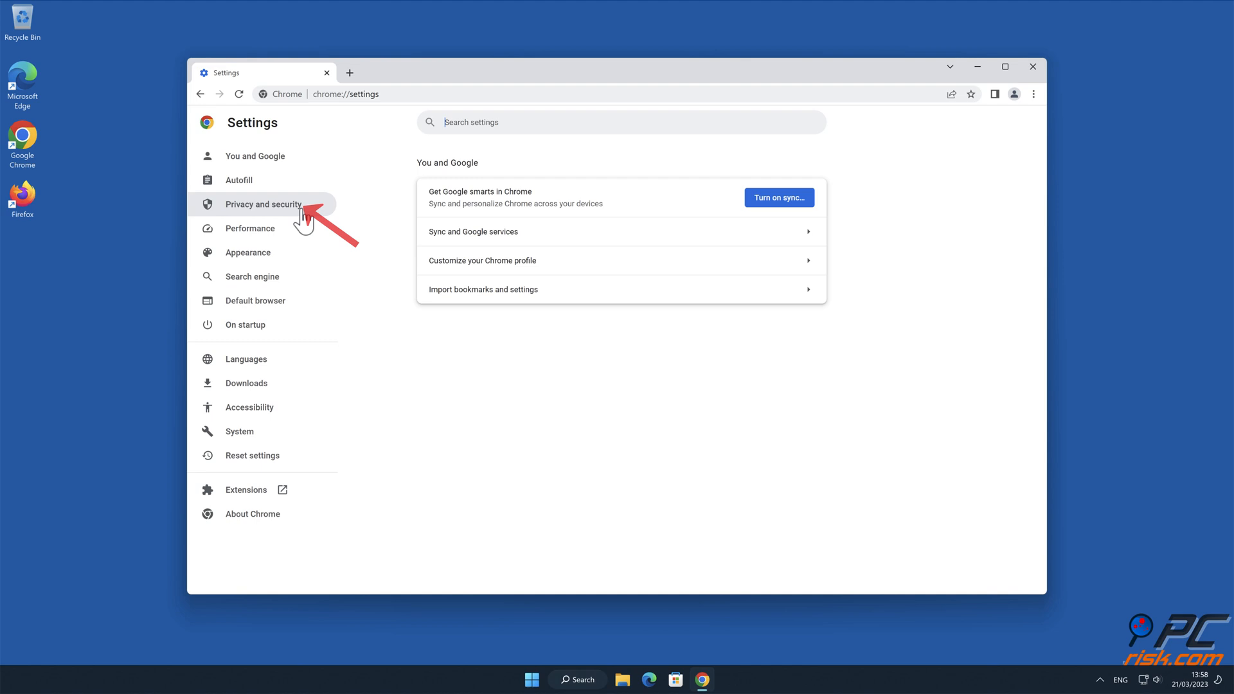
click(264, 204)
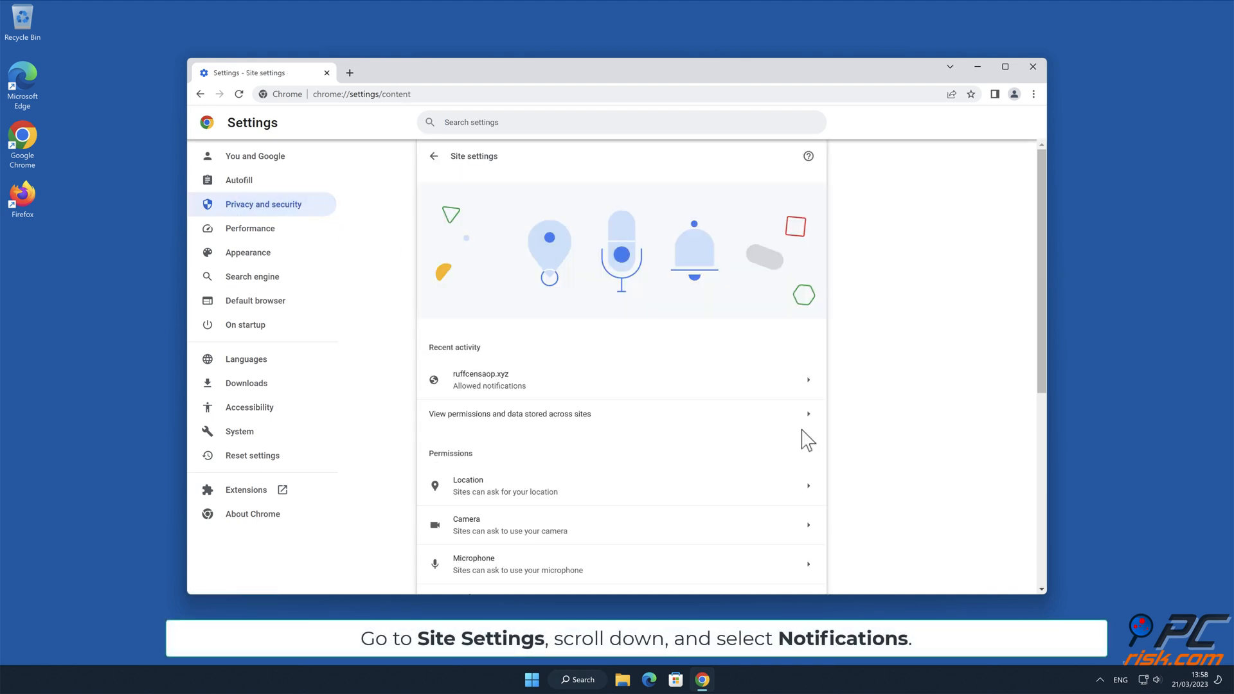
Step: Remove ruffcensaop.xyz from Chrome's 'Allowed to send notifications' list and close Chrome
scroll(down, 3)
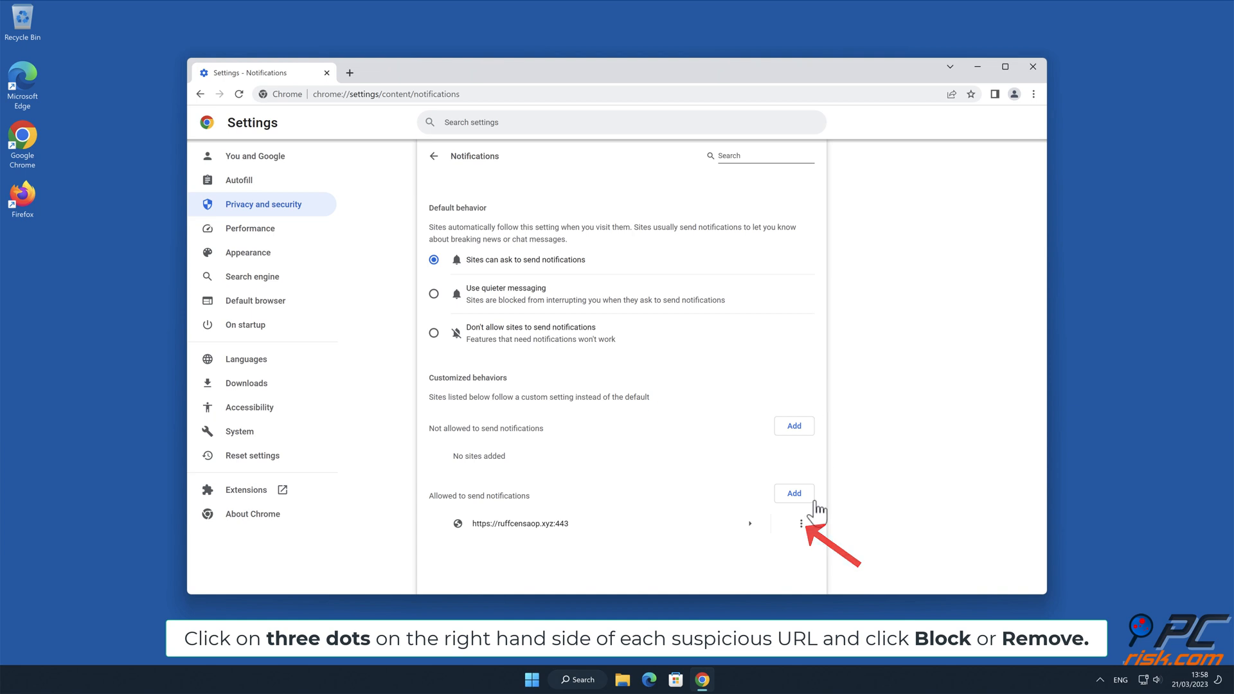
click(778, 523)
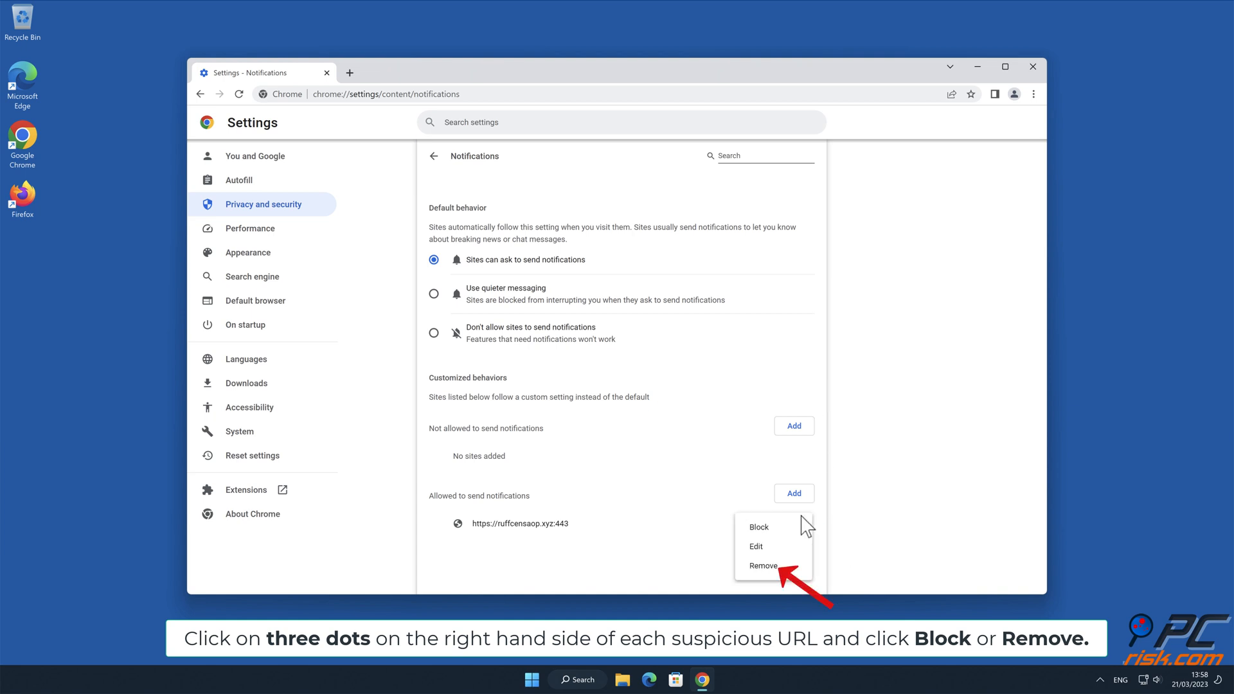
click(762, 566)
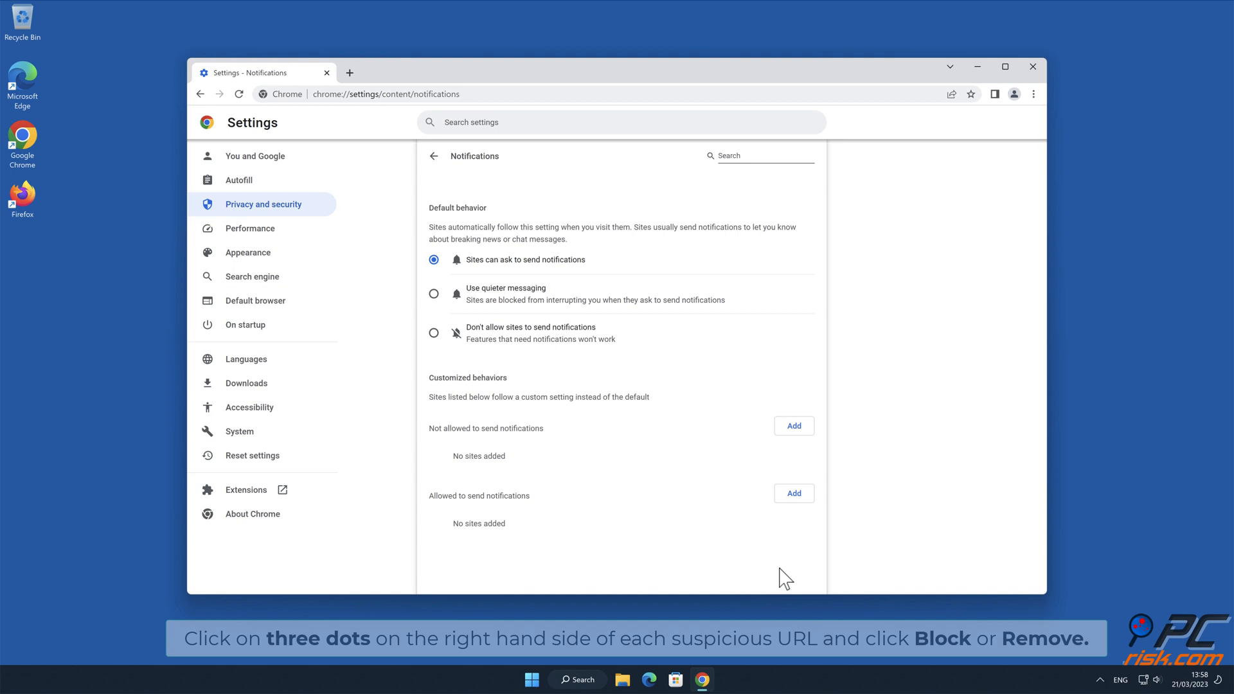
mouse_move(1028, 131)
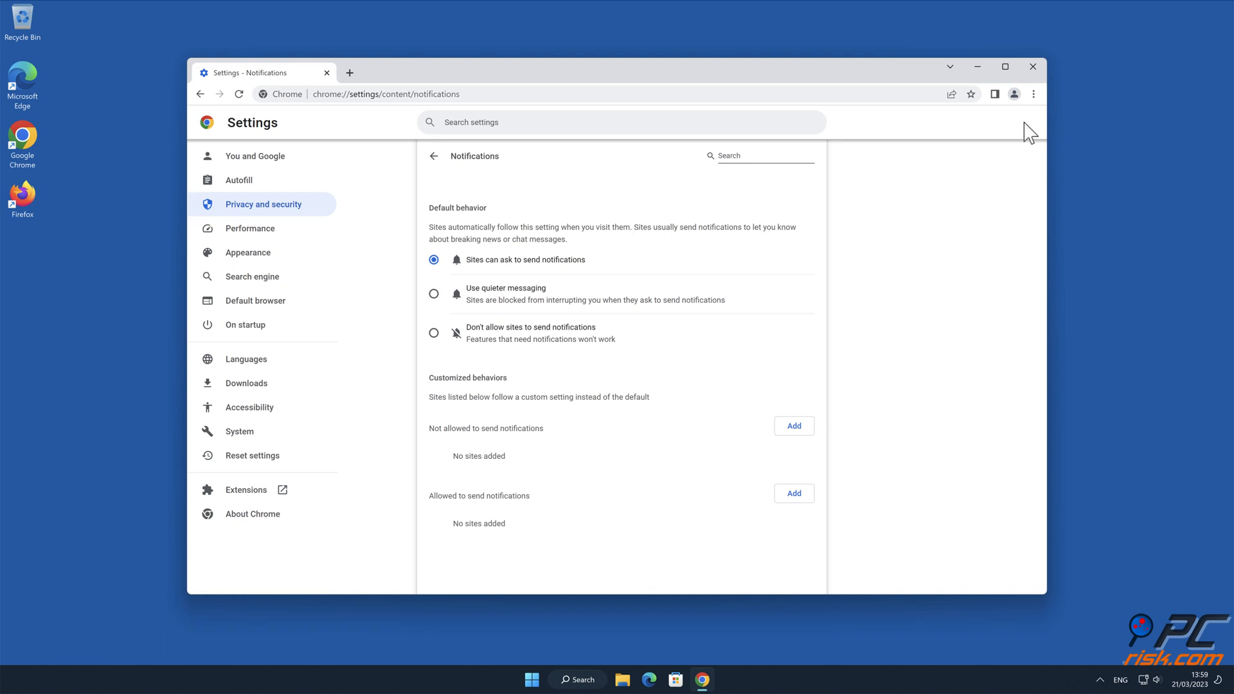
click(1032, 65)
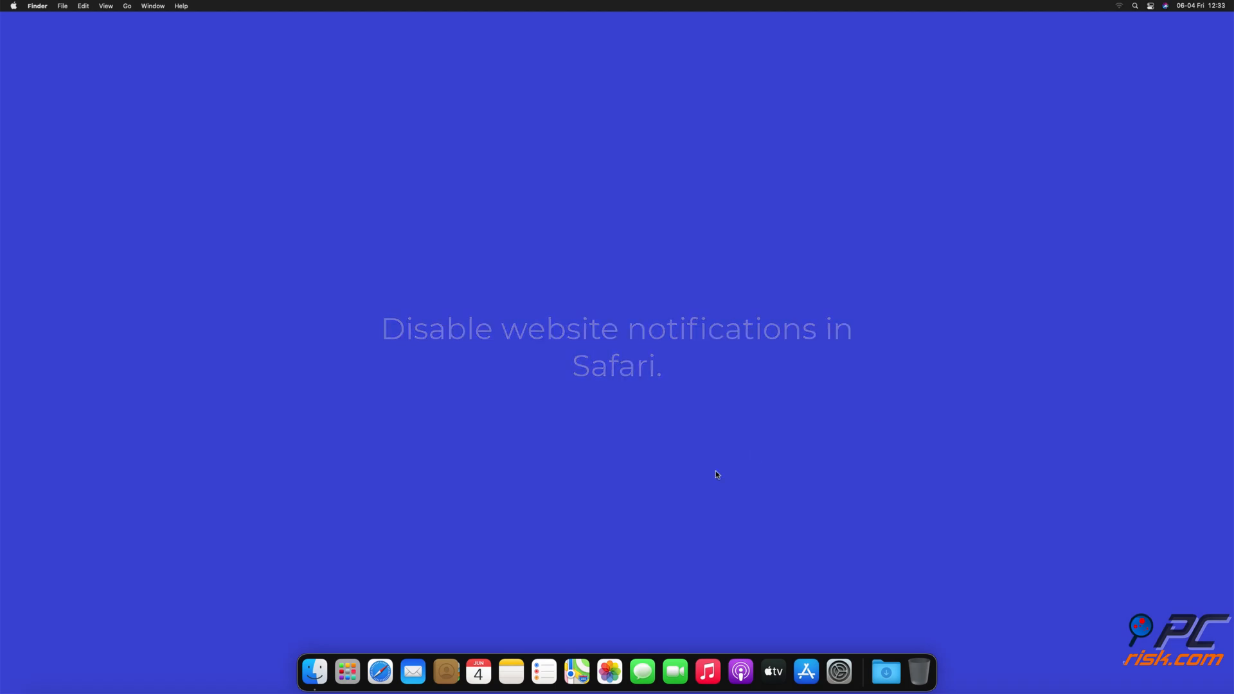
Step: Launch Safari from the Dock and bring up Preferences via the Safari menu
click(381, 671)
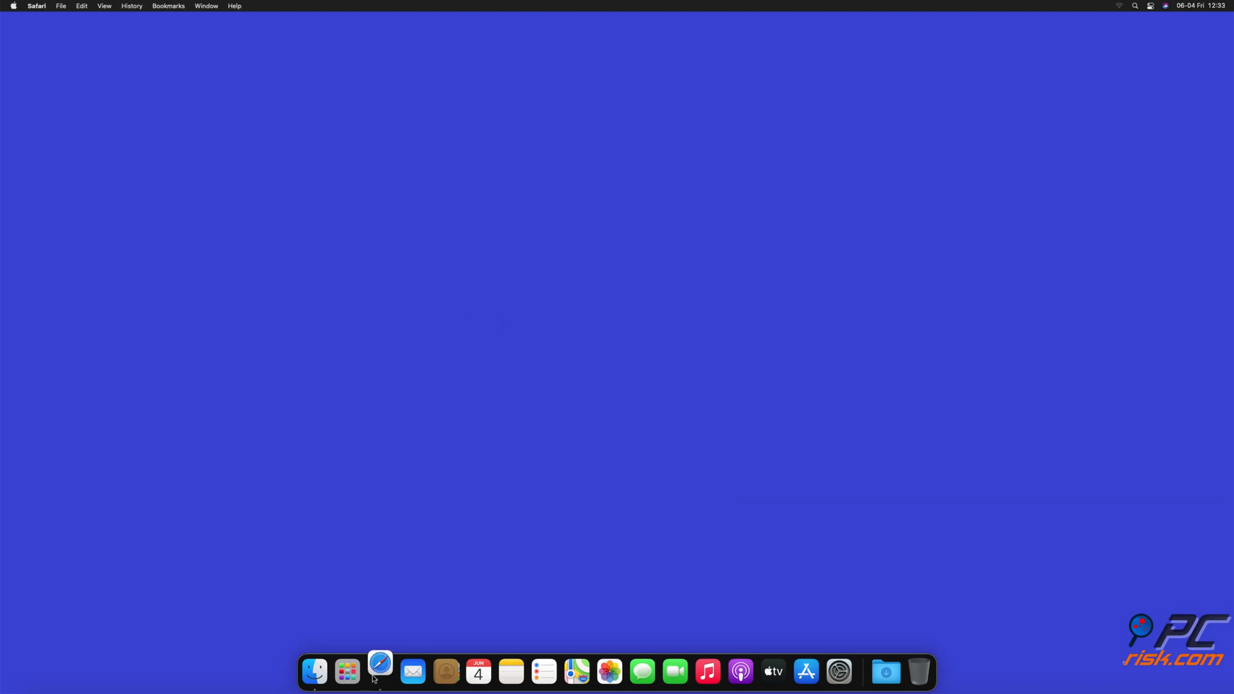
click(381, 671)
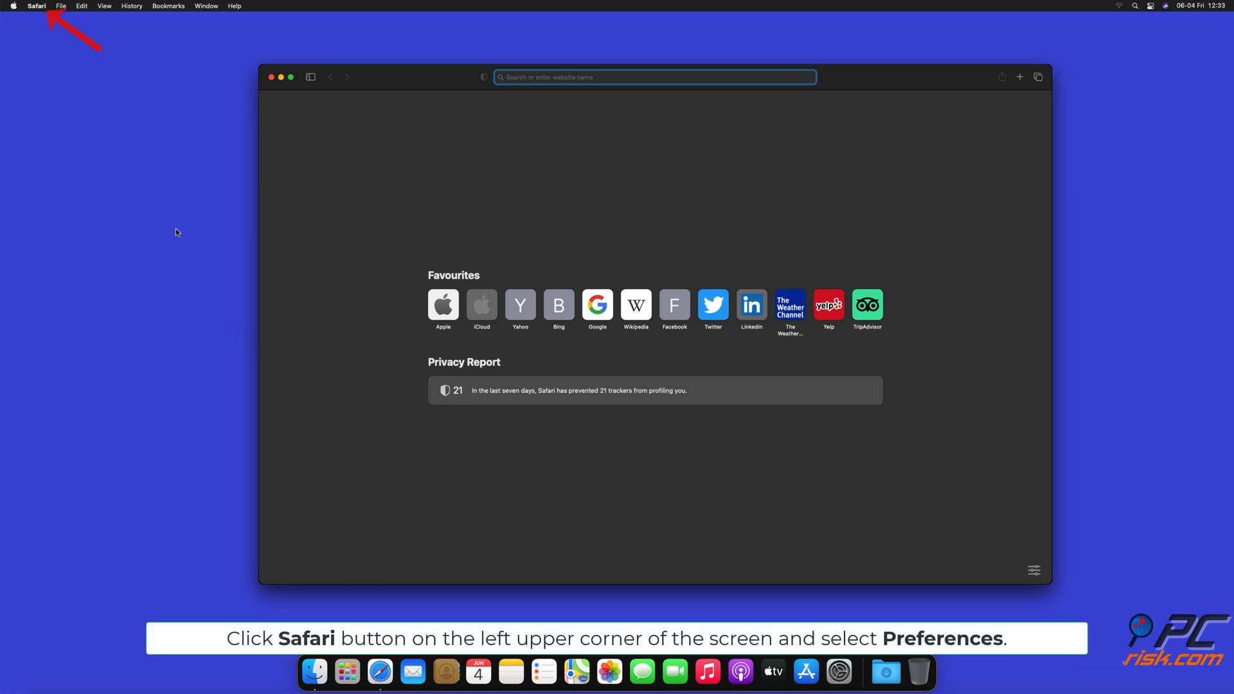
click(36, 6)
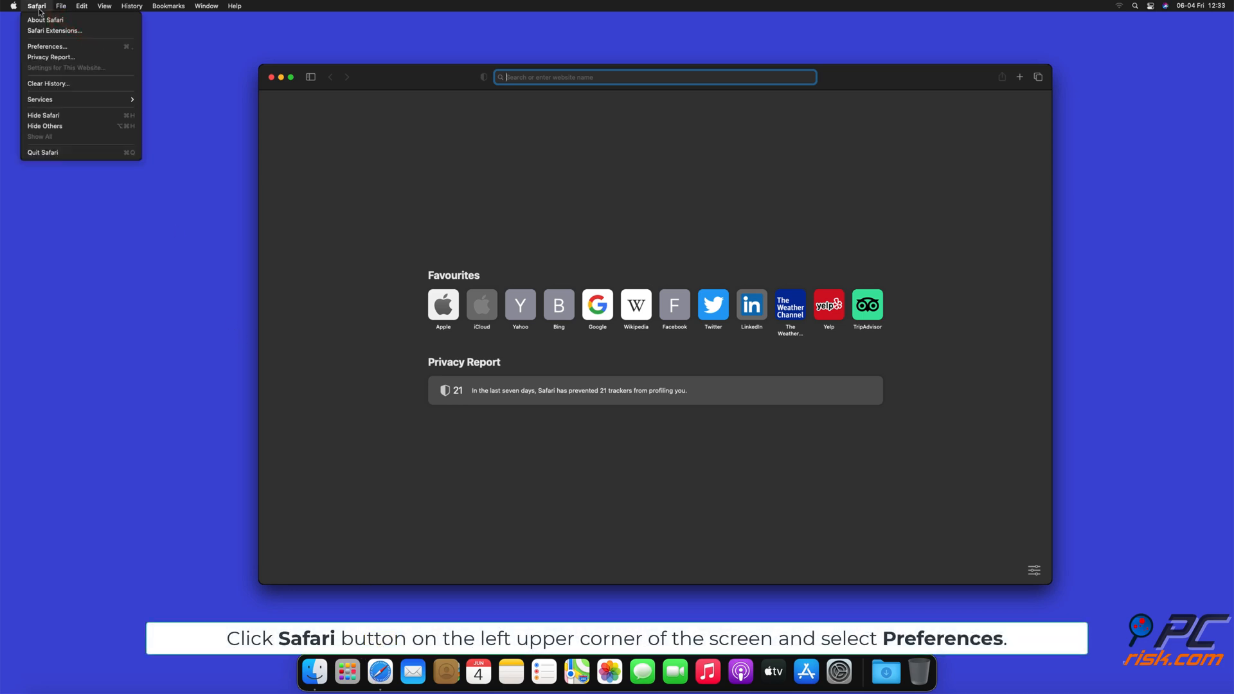
mouse_move(47, 46)
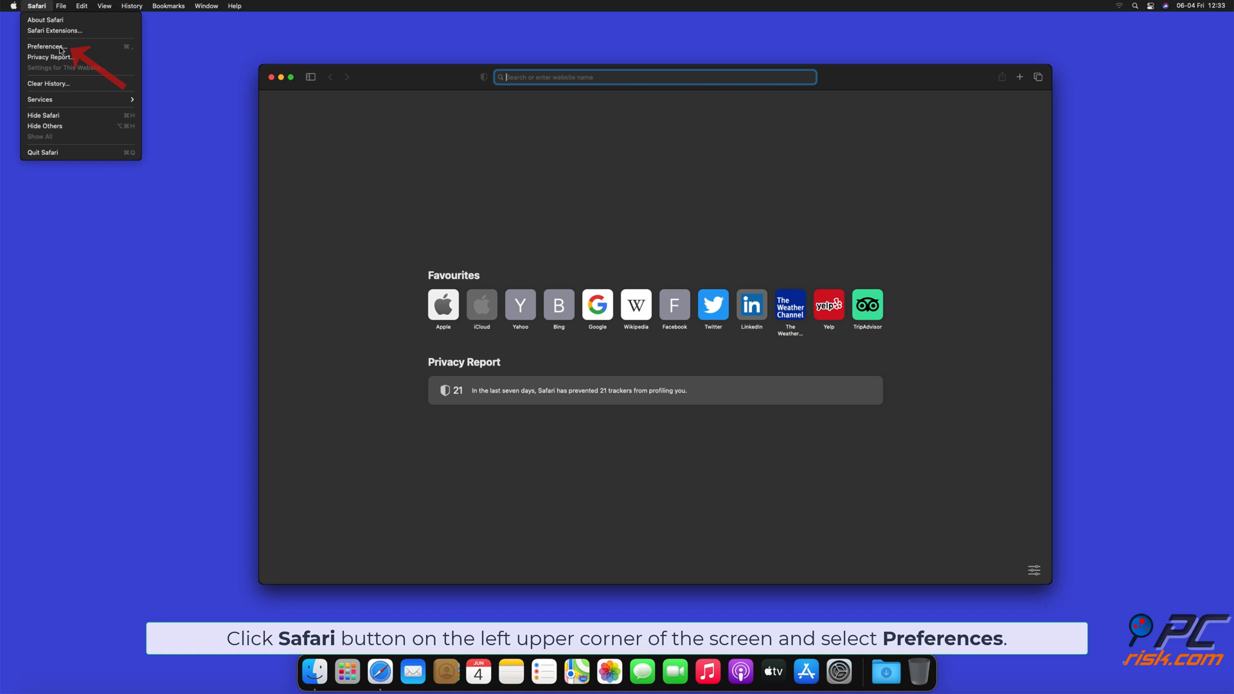
click(46, 46)
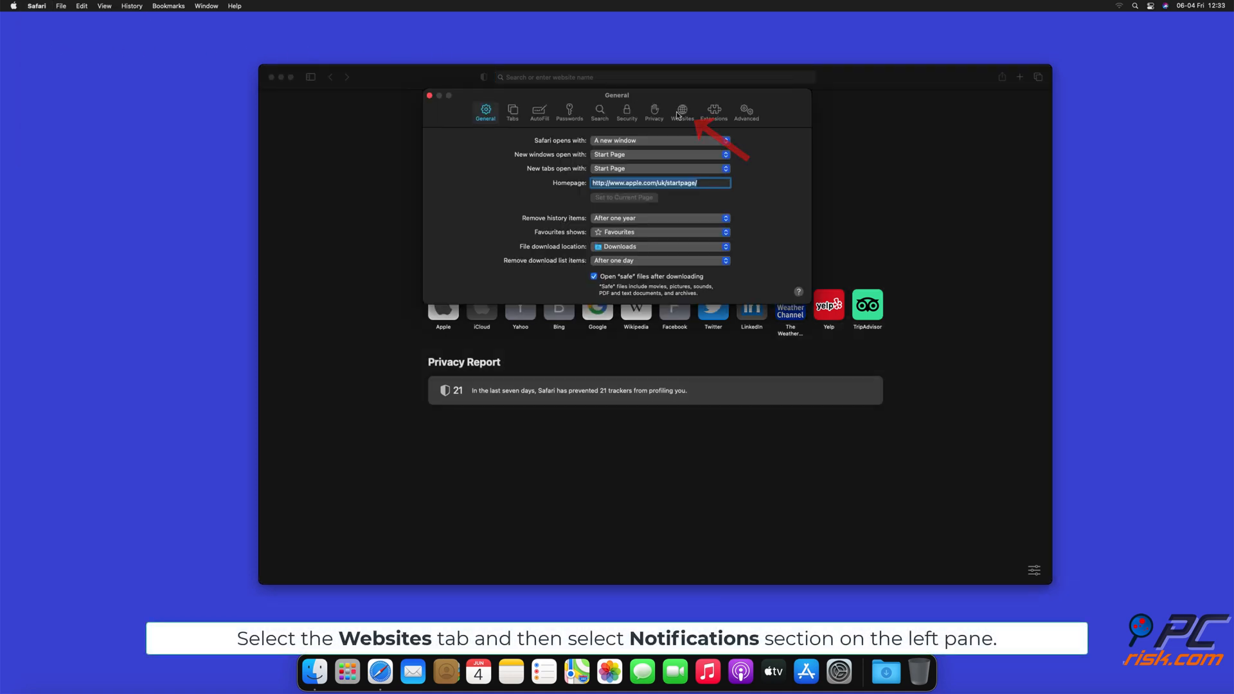
Step: Under Websites > Notifications, set findmedia.biz, thehugefeed.com and watch-video.net to Deny, then close Preferences
click(681, 111)
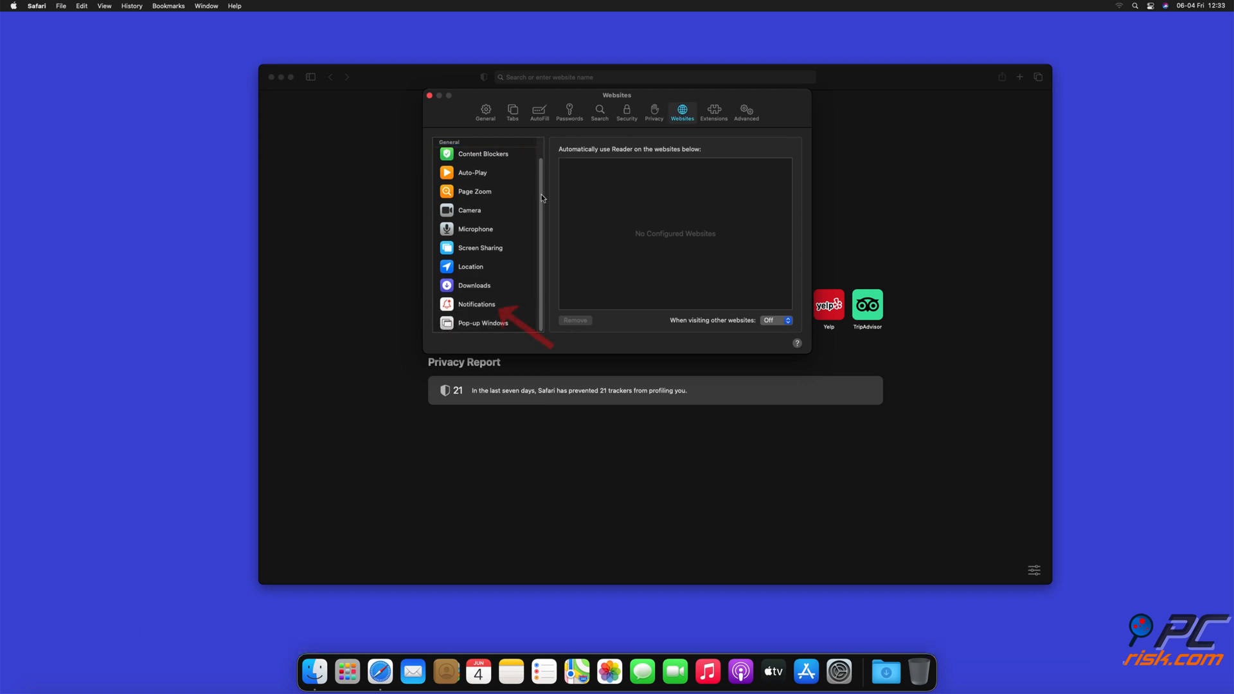
click(477, 304)
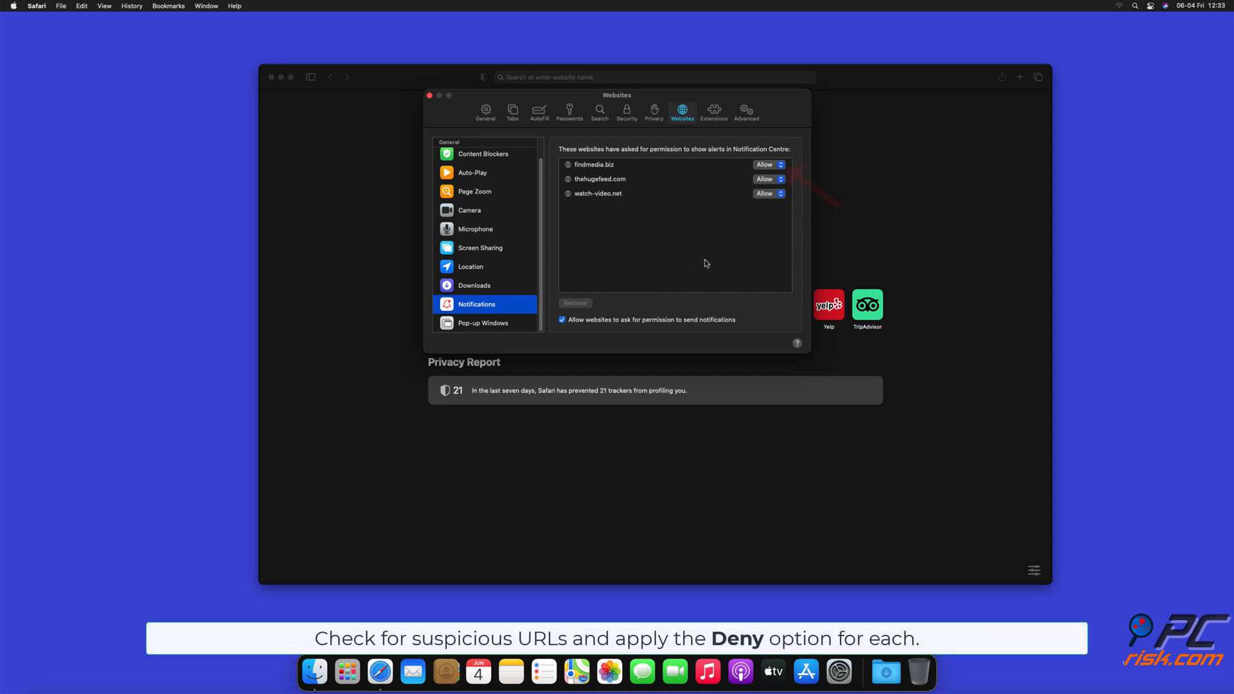
click(769, 164)
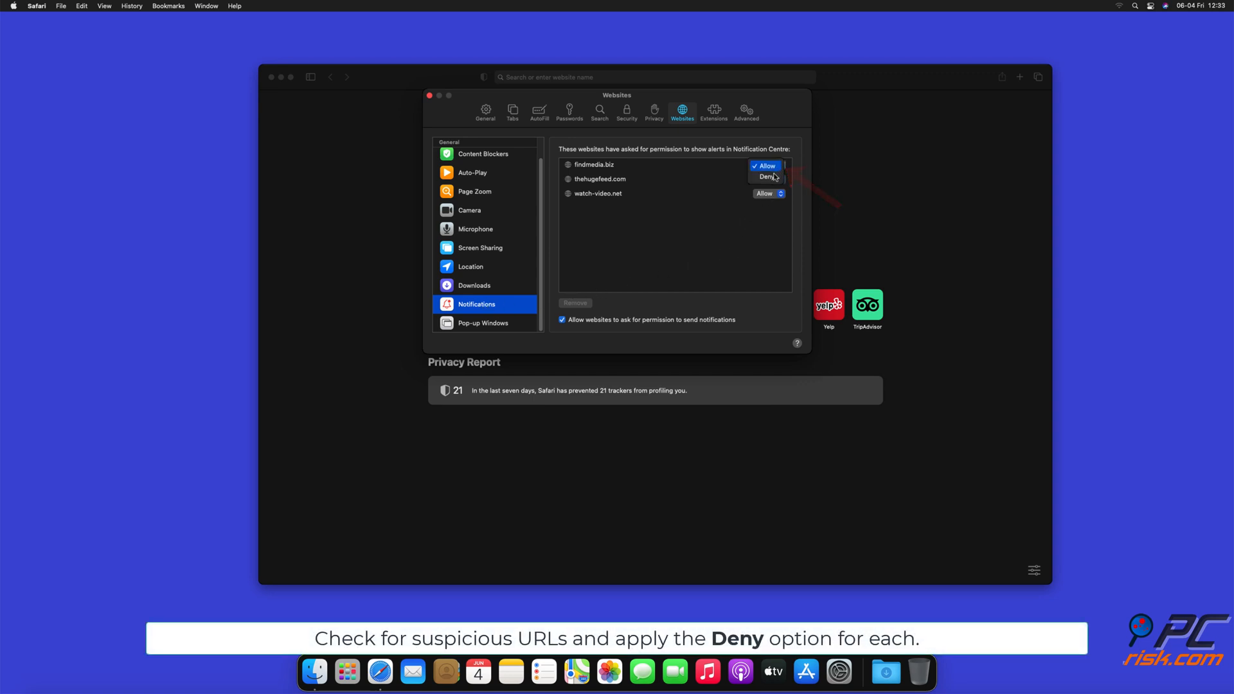
click(765, 176)
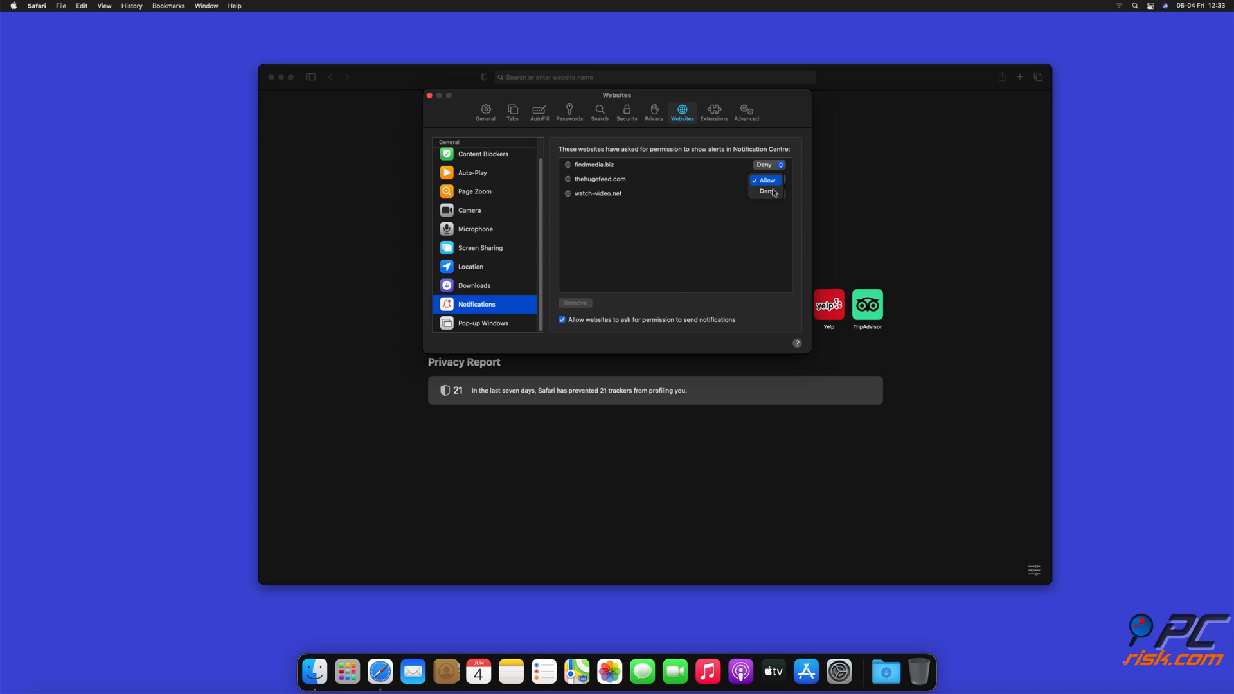
click(767, 190)
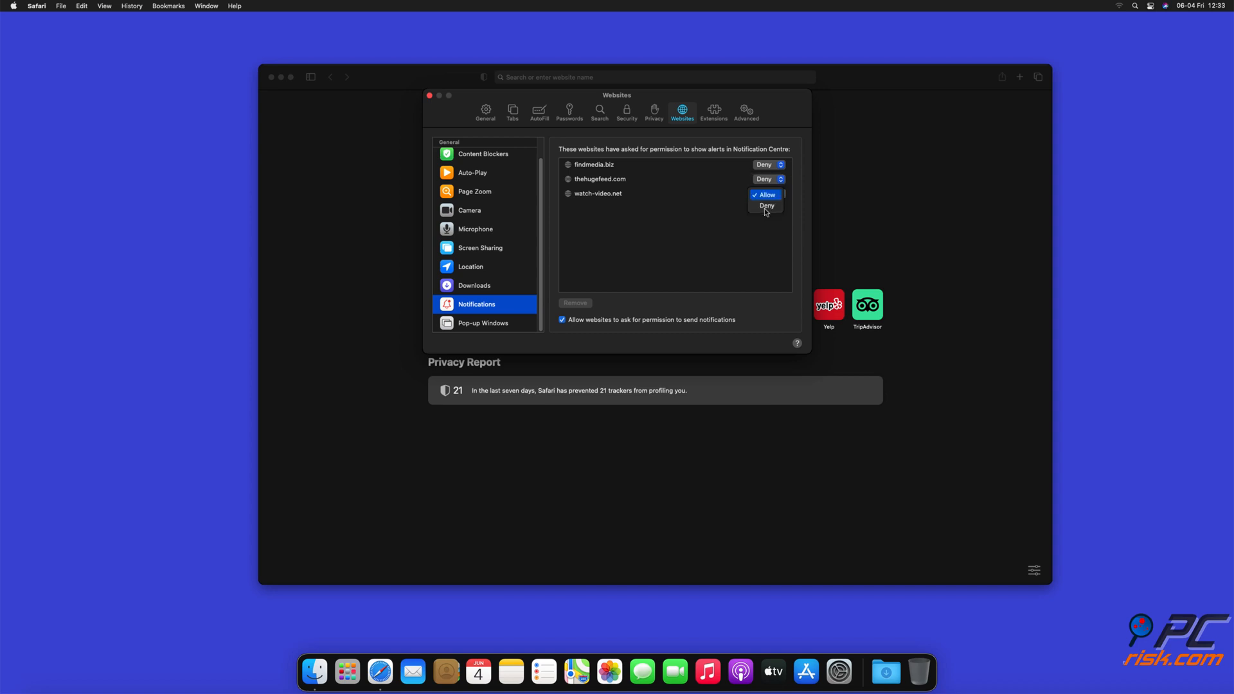
click(766, 206)
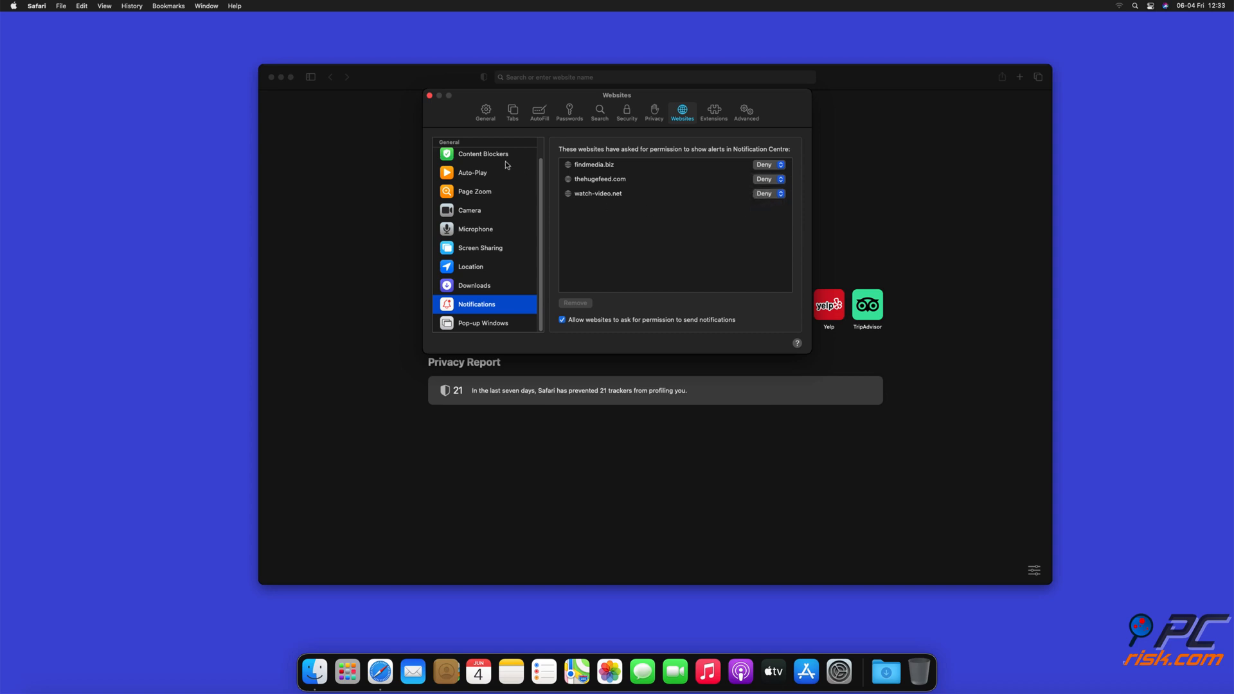
click(429, 95)
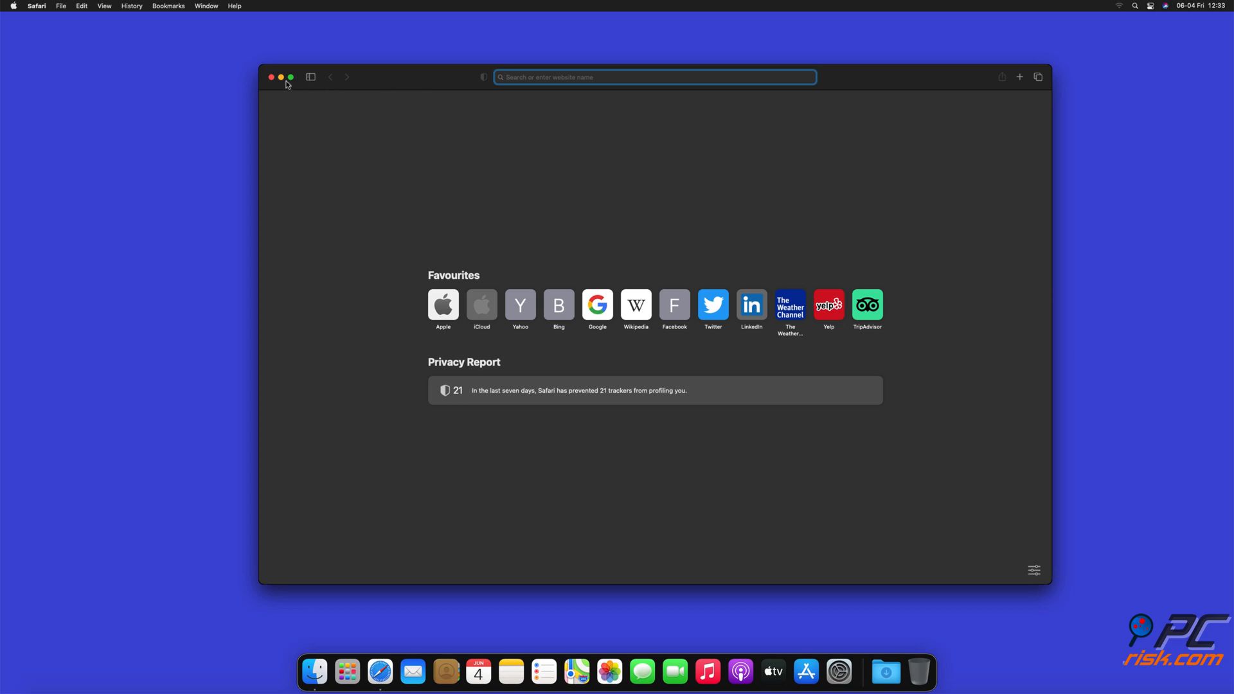
click(281, 77)
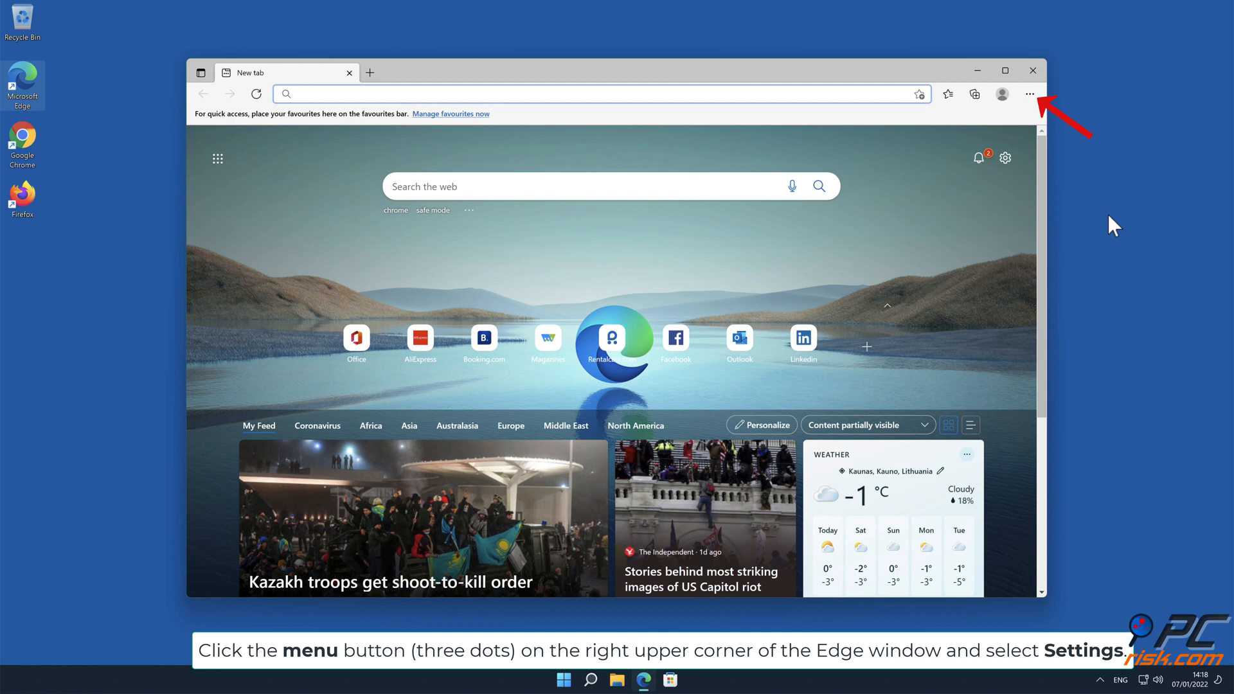
Step: Reach Edge's Settings page through the three-dot menu
click(1028, 94)
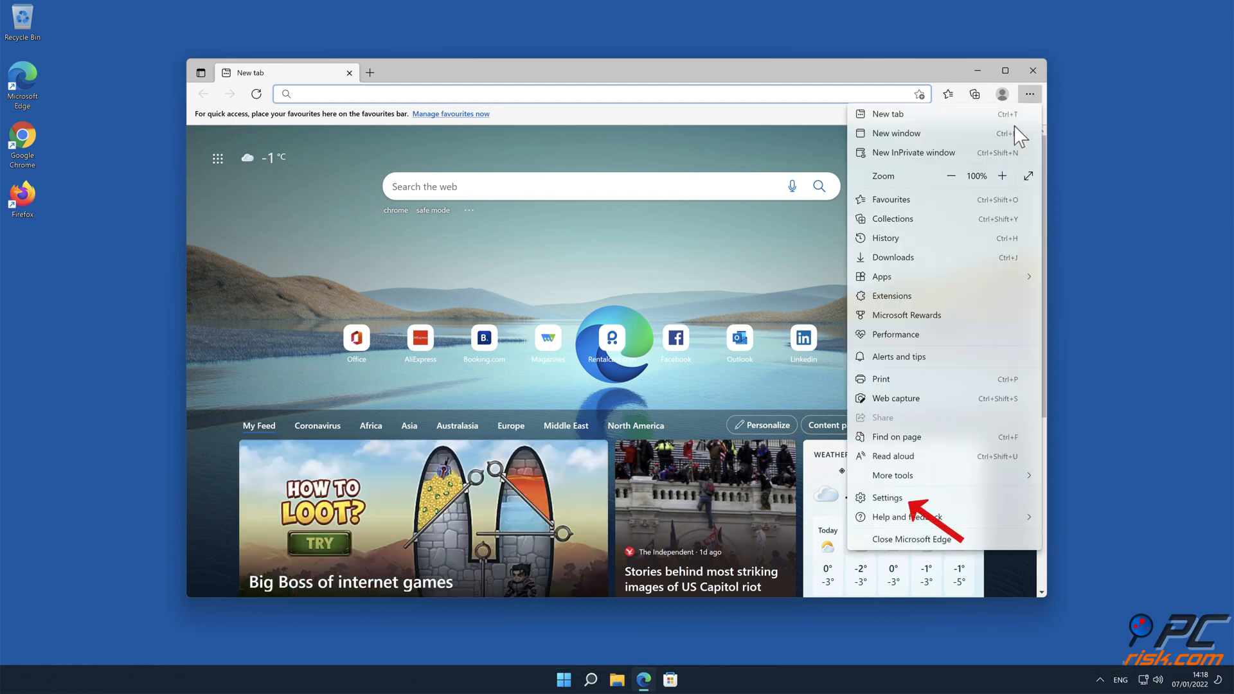
click(886, 496)
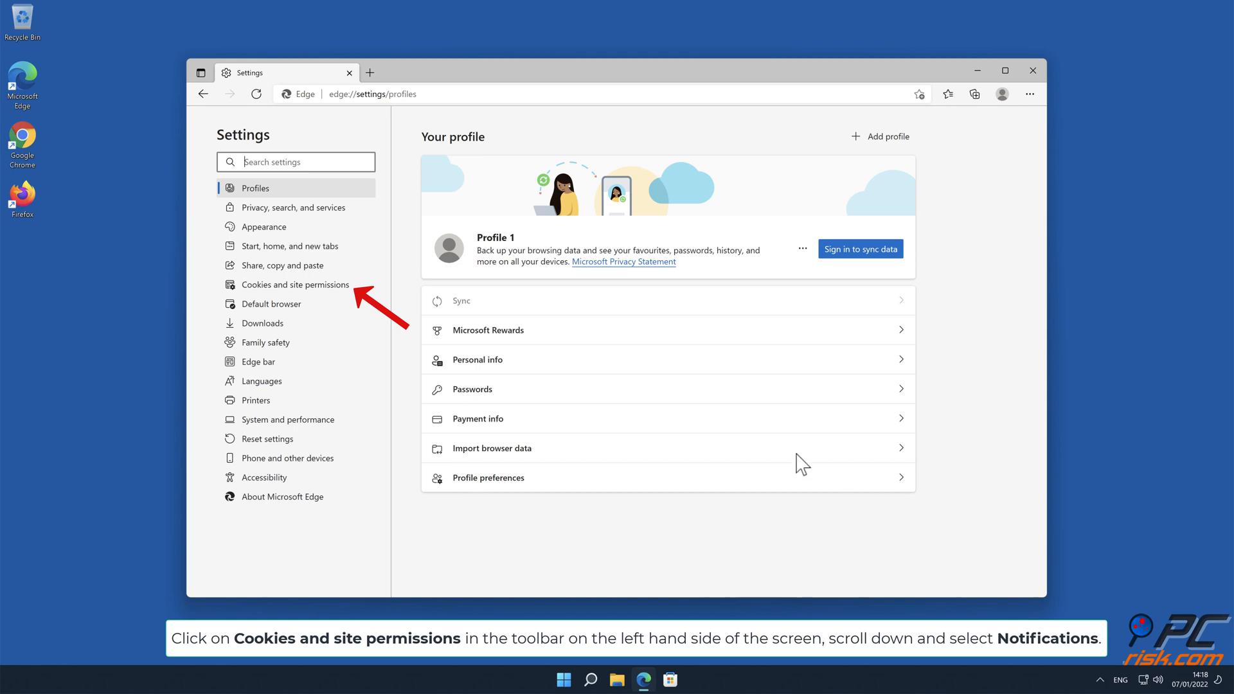
Step: Show Edge's Cookies and site permissions page scrolled to the Notifications entry
click(296, 284)
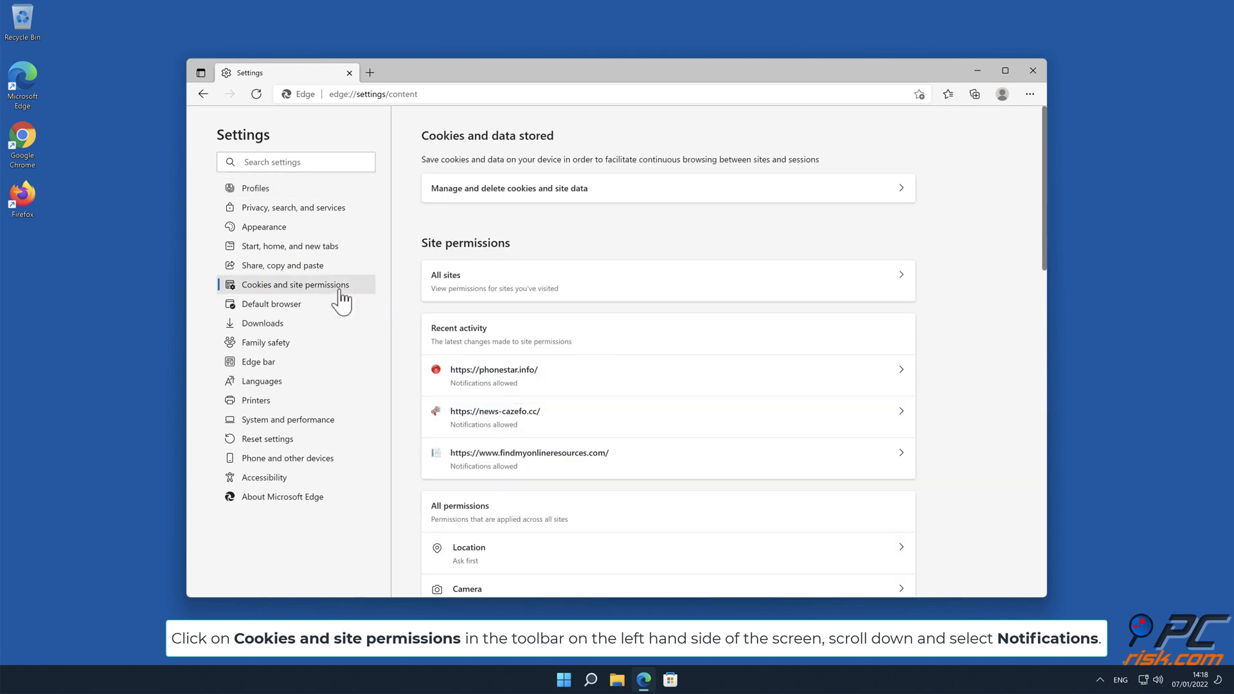
mouse_move(819, 251)
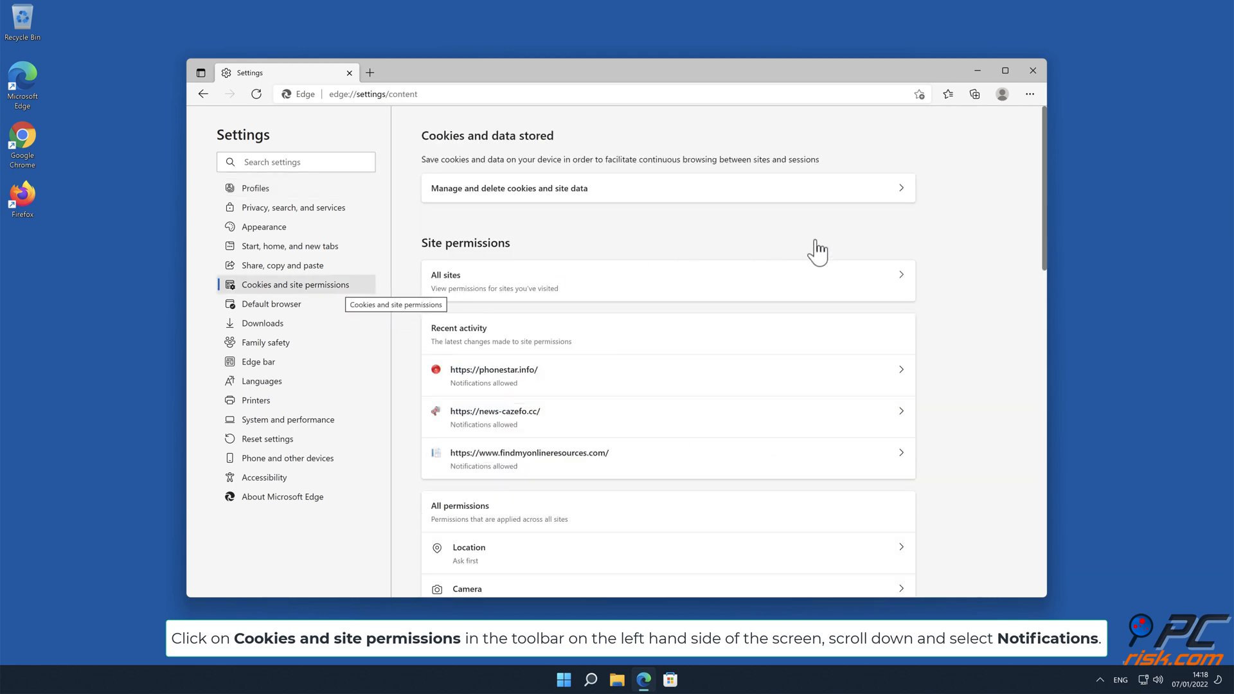
scroll(down, 3)
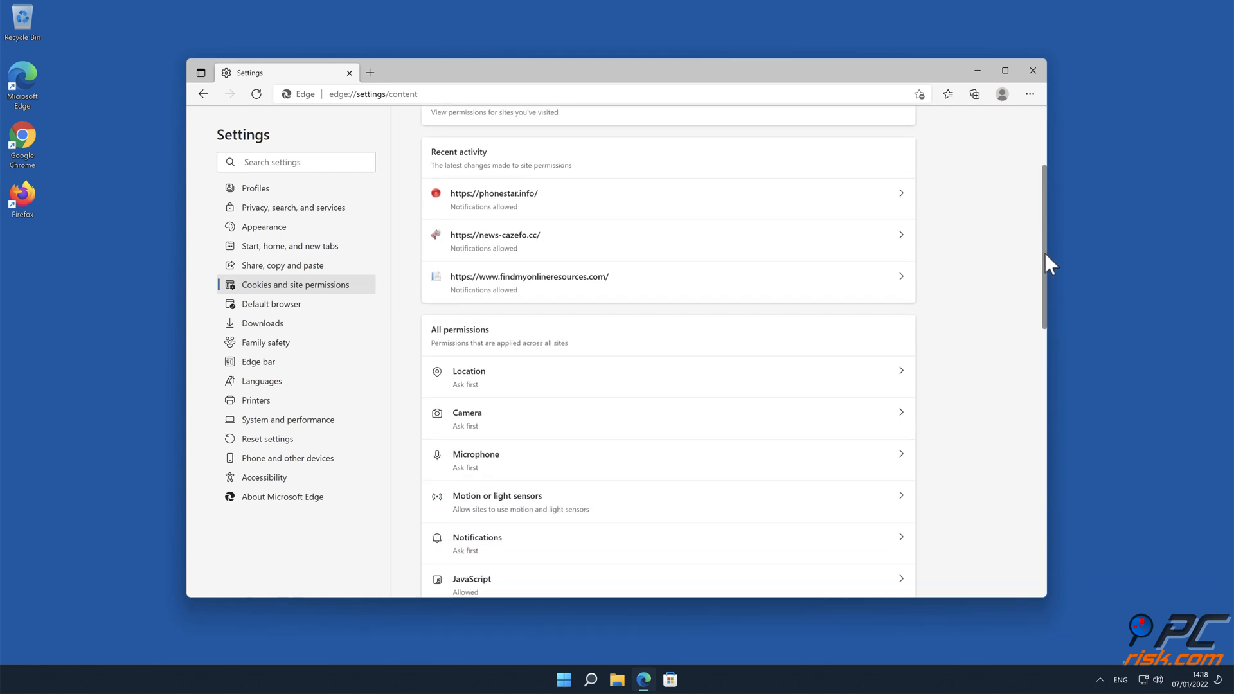
scroll(down, 3)
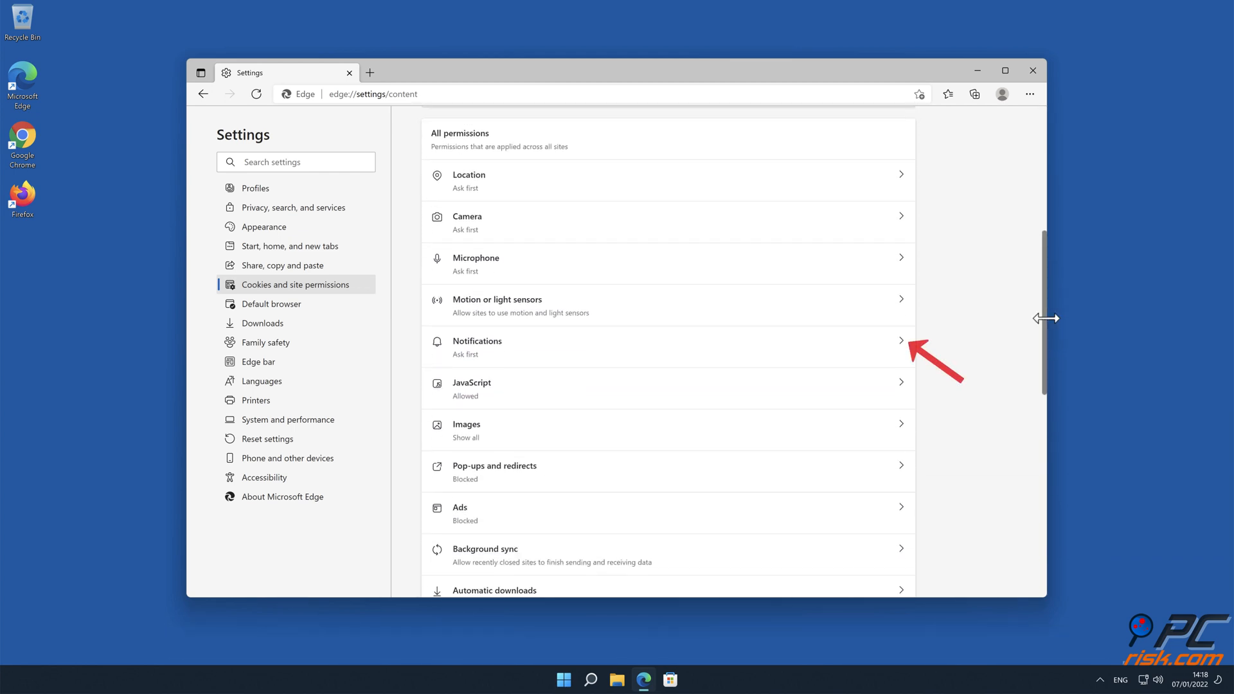
mouse_move(927, 334)
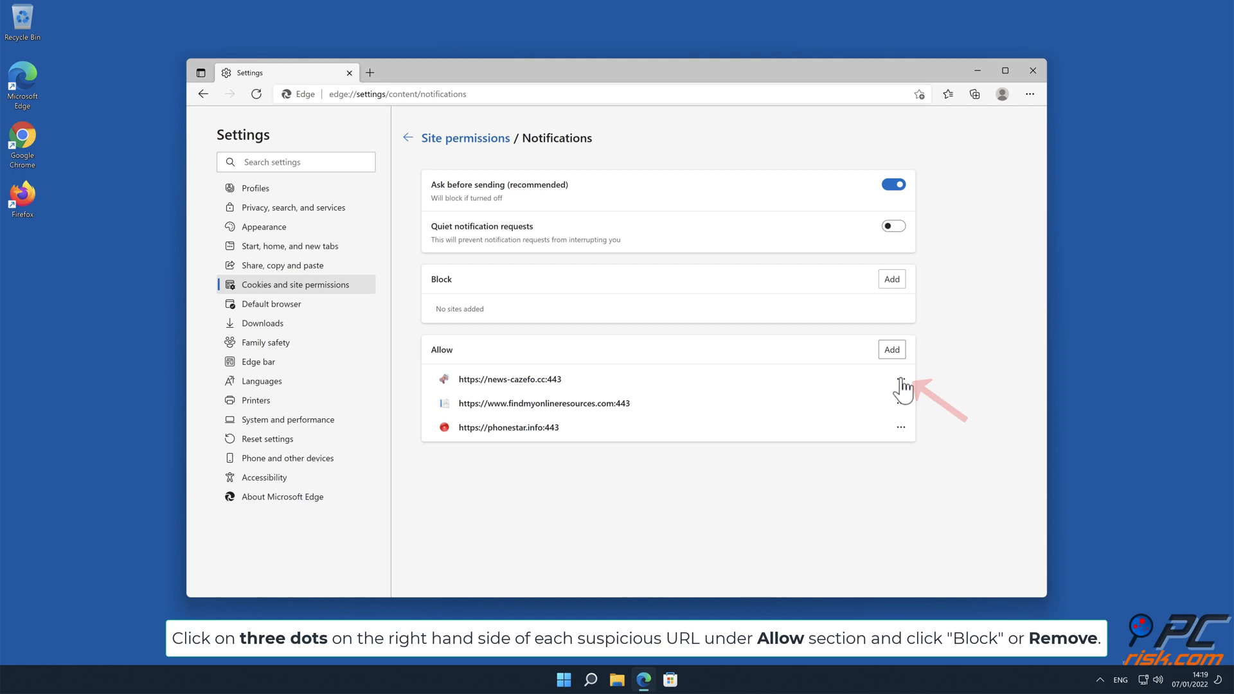
Step: Remove news-cazefo.cc, findmyonlineresources.com and phonestar.info from Edge's Allow list, emptying it
click(901, 379)
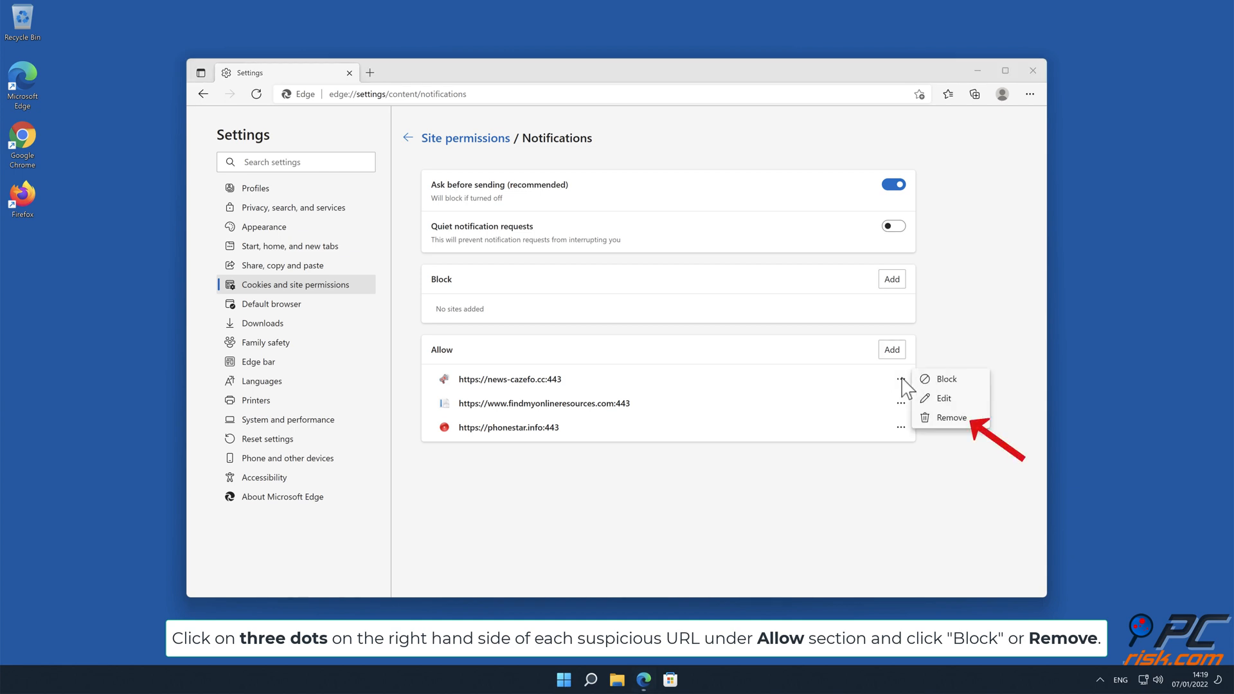
mouse_move(958, 433)
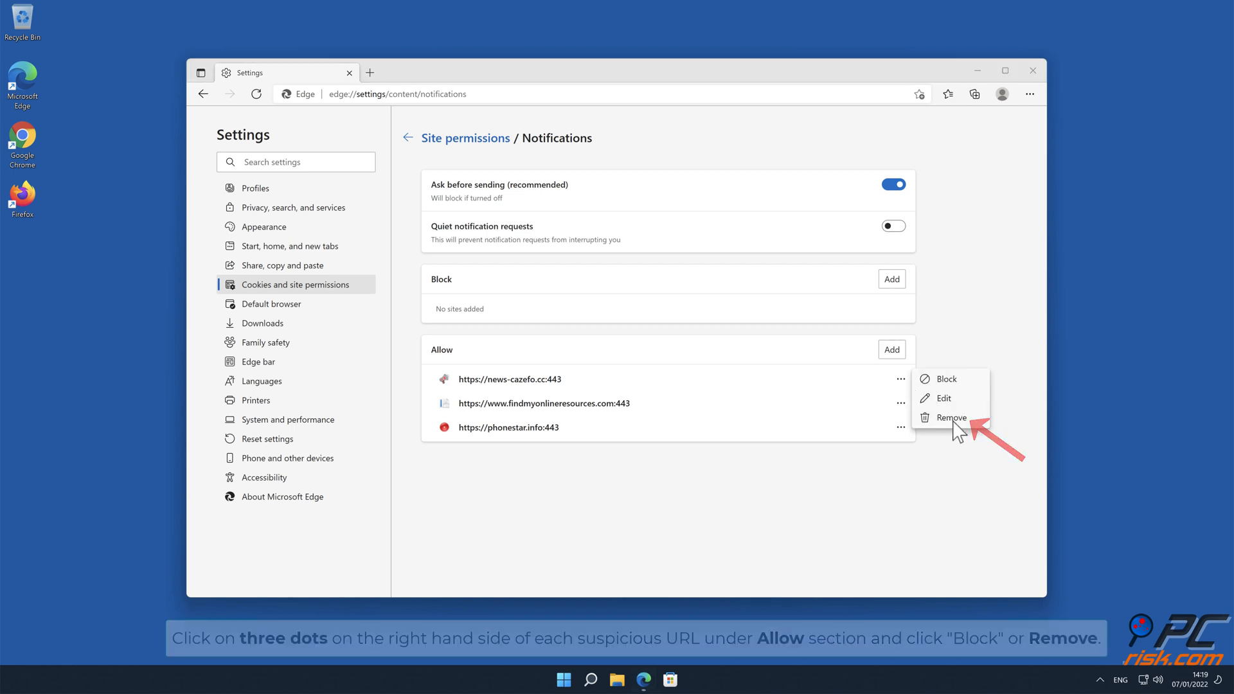
click(952, 417)
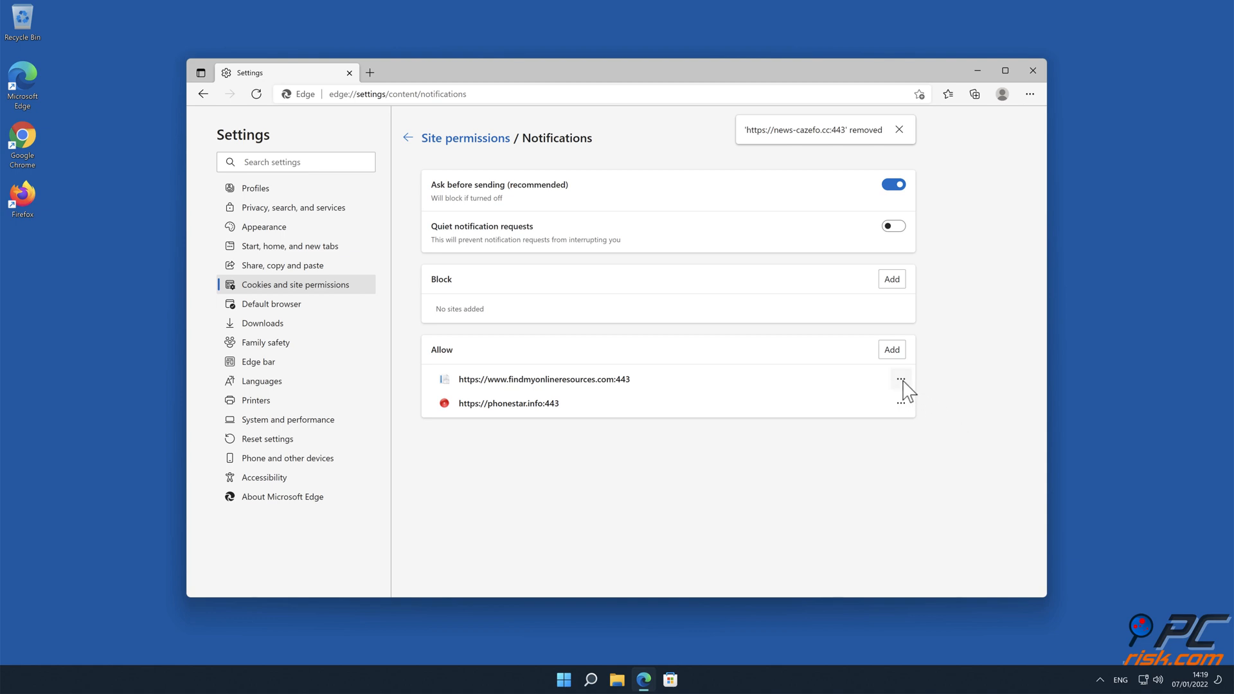
mouse_move(958, 433)
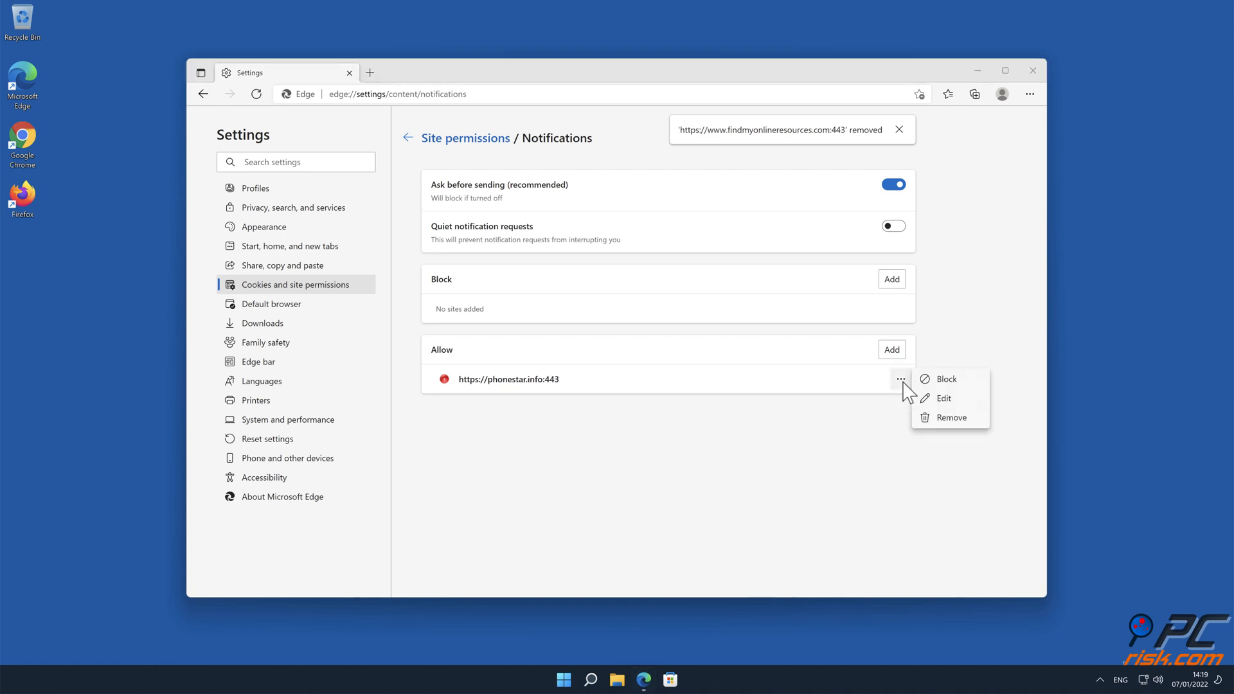
click(952, 416)
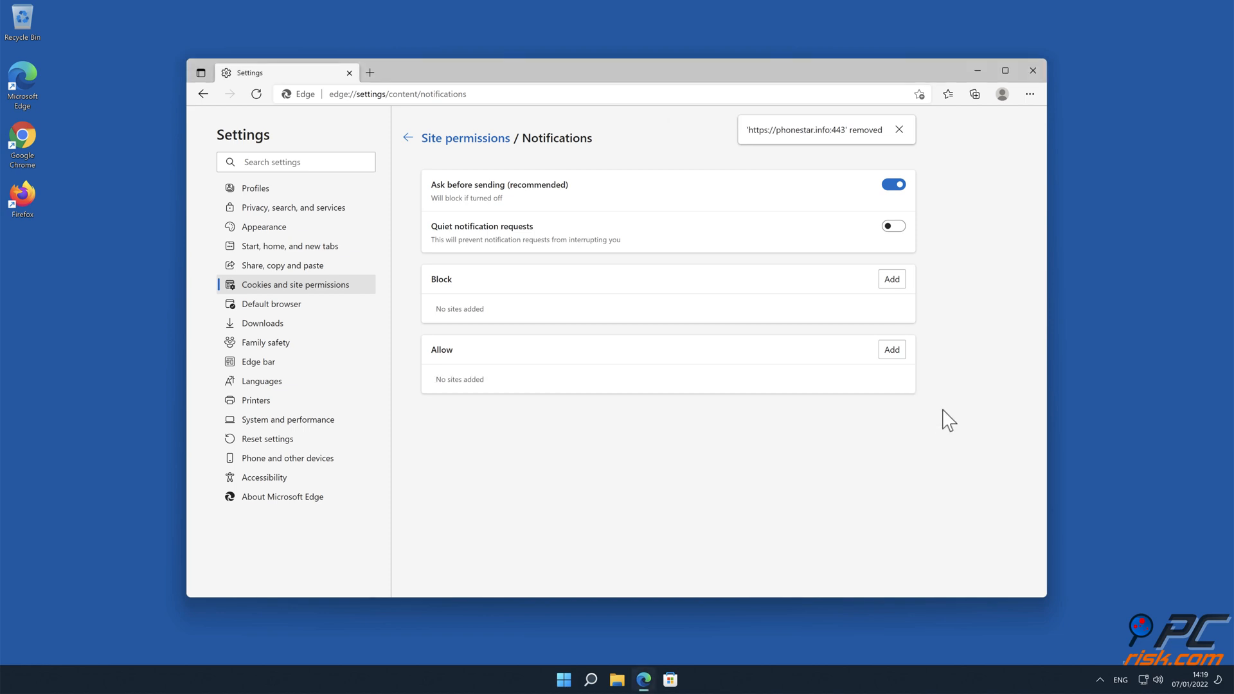
click(1033, 72)
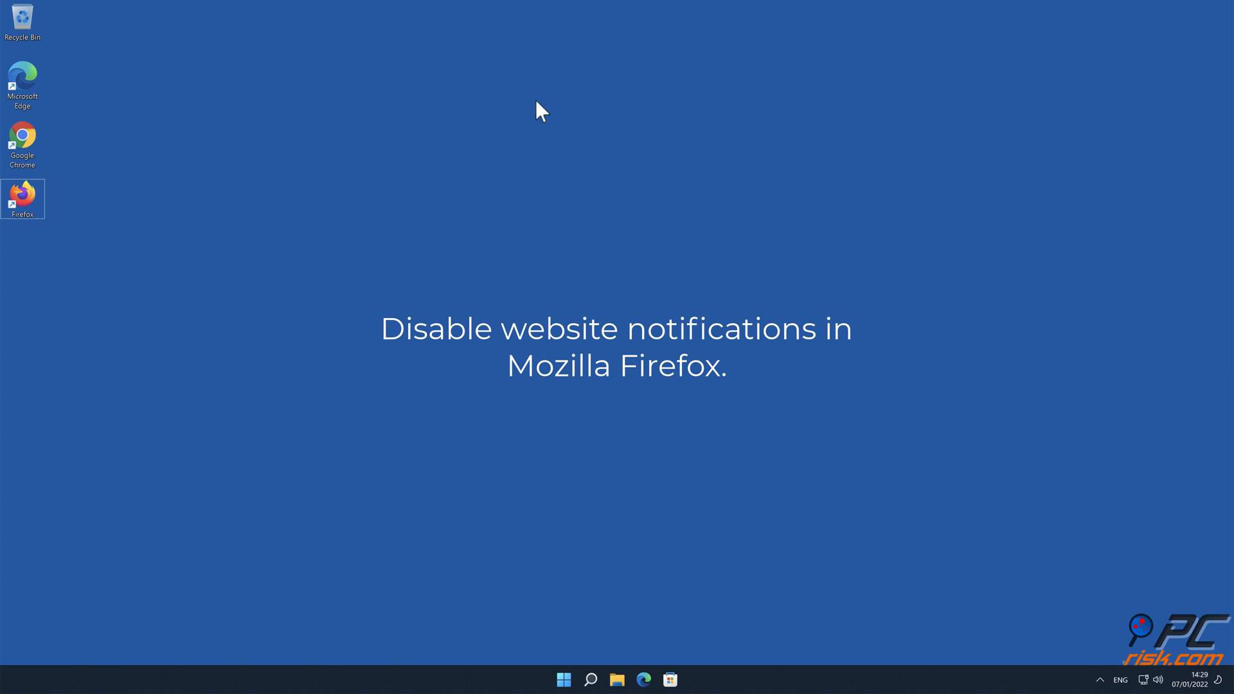
Step: Launch Firefox from the desktop and go to Settings > Privacy & Security via the main menu
double_click(22, 198)
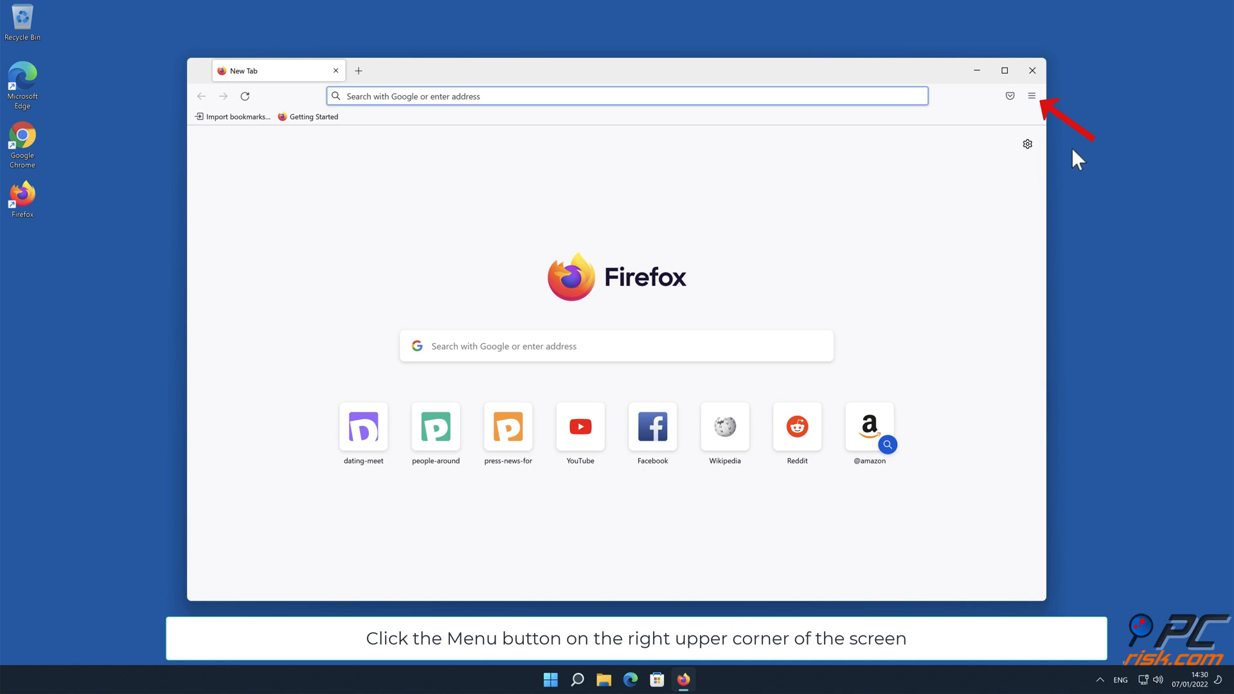
click(1033, 96)
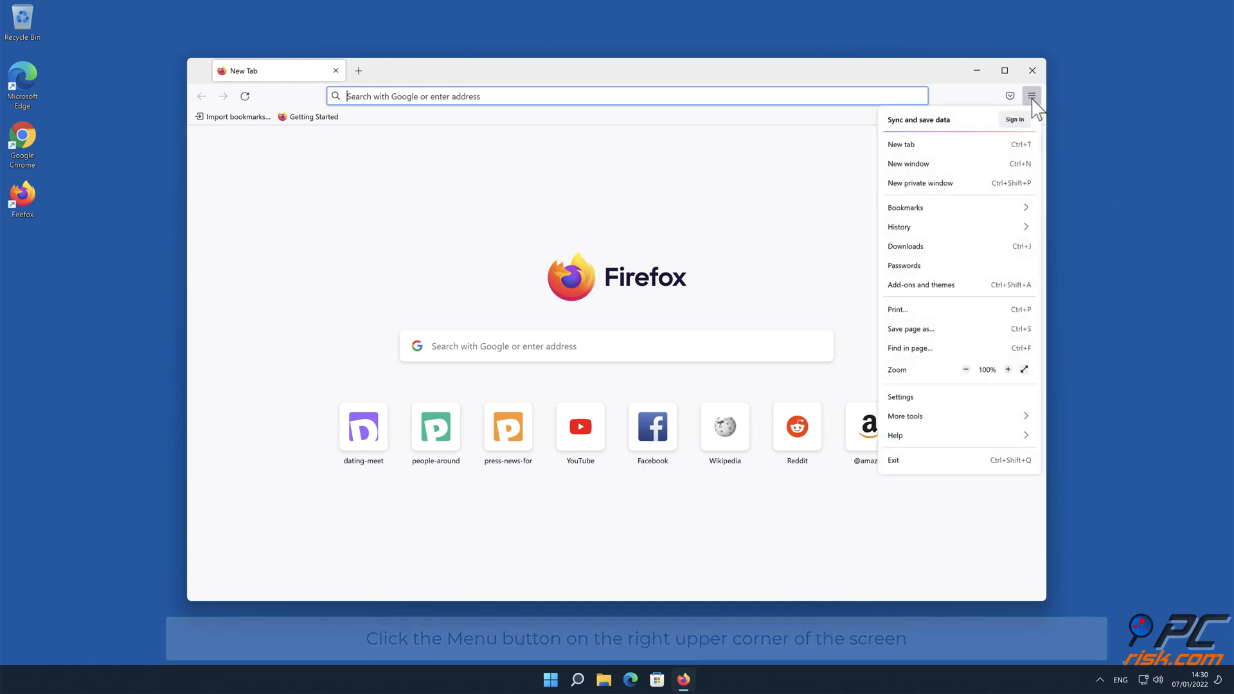
mouse_move(998, 329)
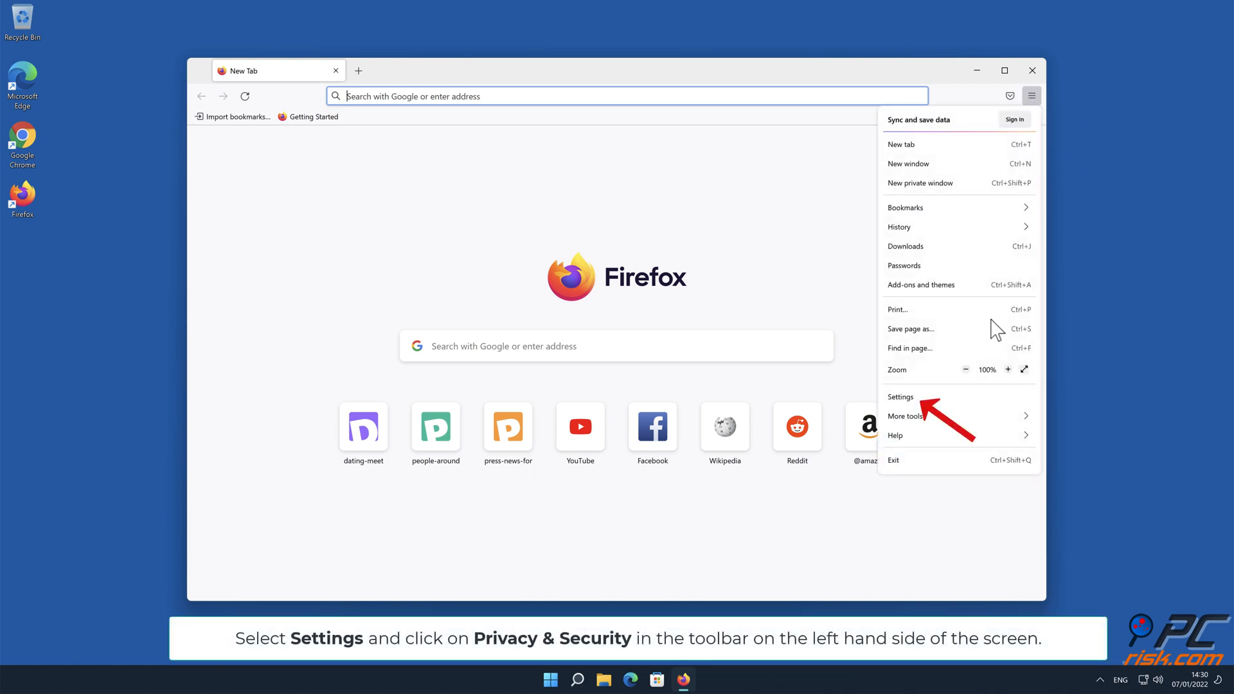
click(902, 398)
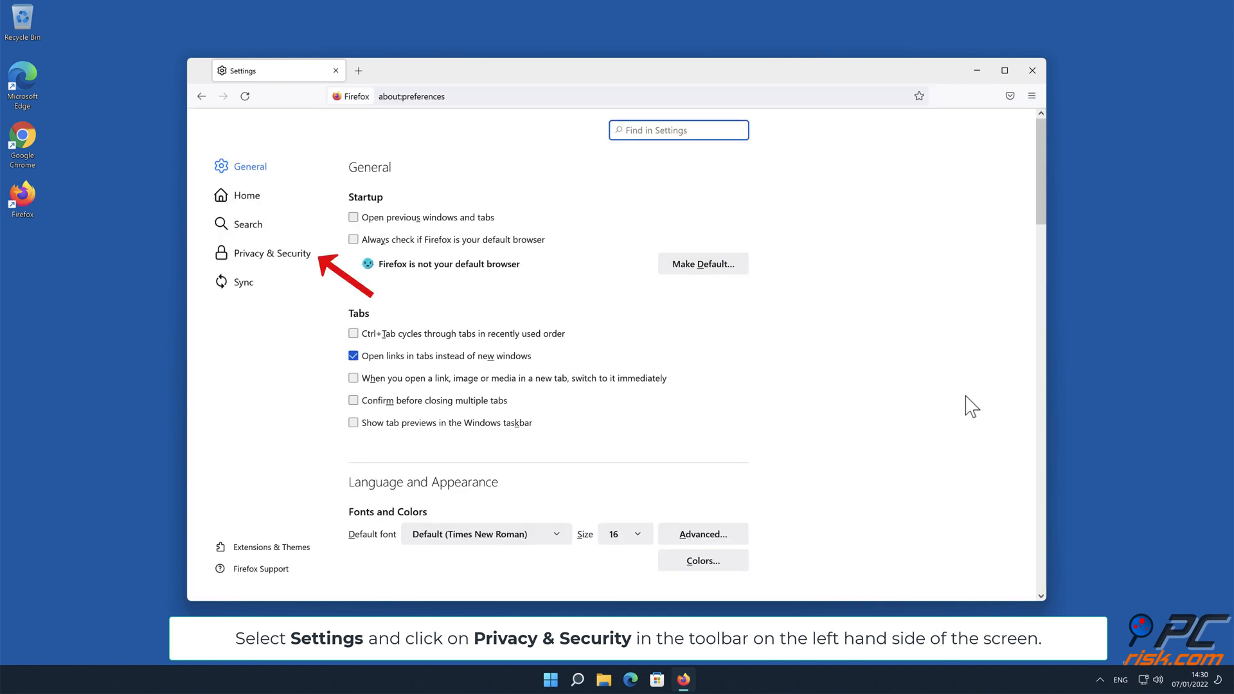
mouse_move(714, 359)
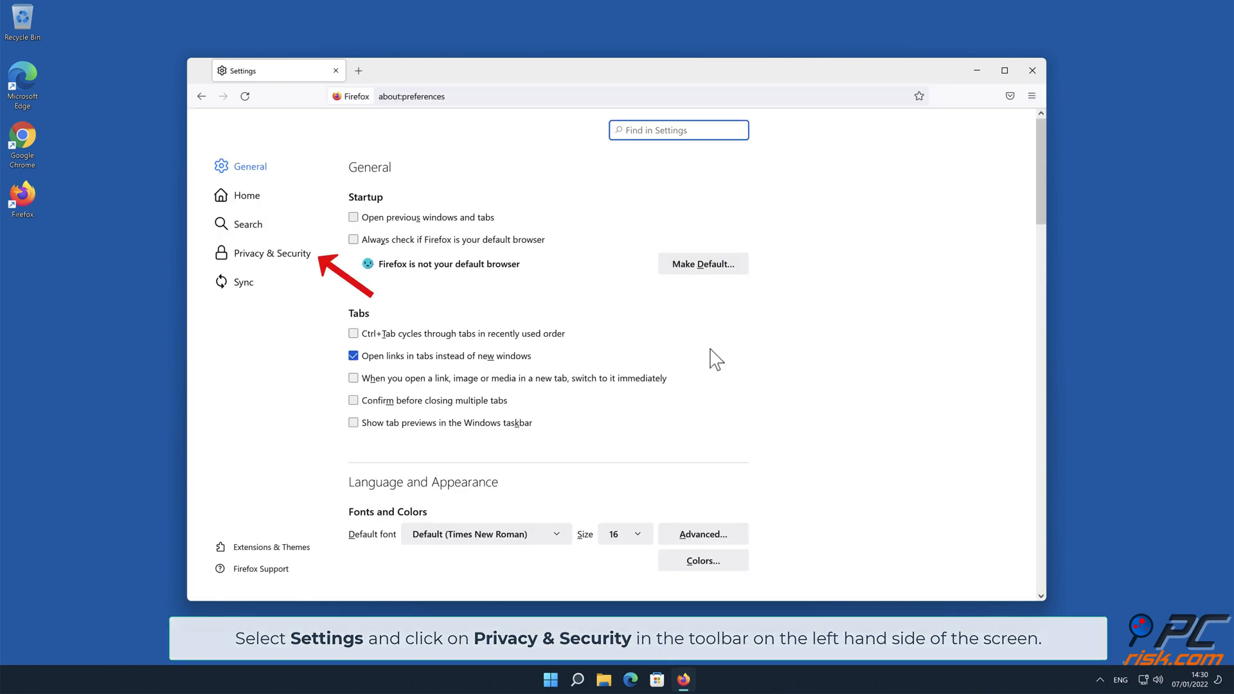
click(271, 253)
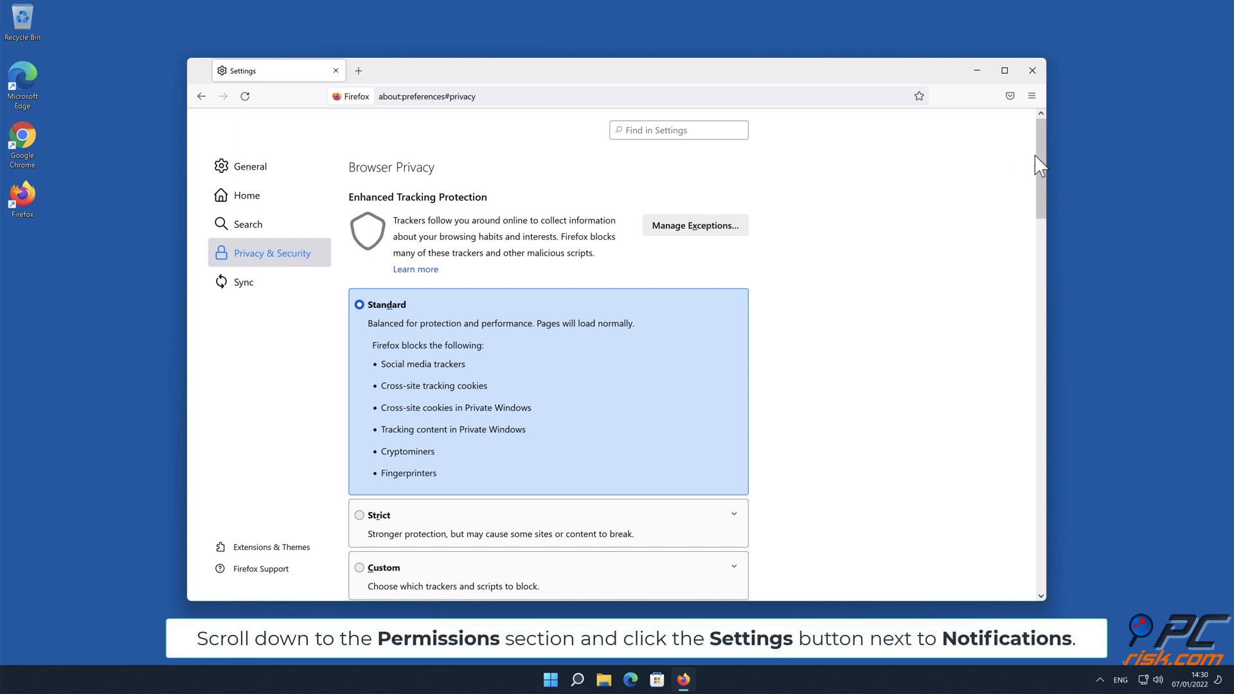
Step: Reach the Permissions section and open the Notifications Settings… dialog listing three allowed sites
scroll(down, 3)
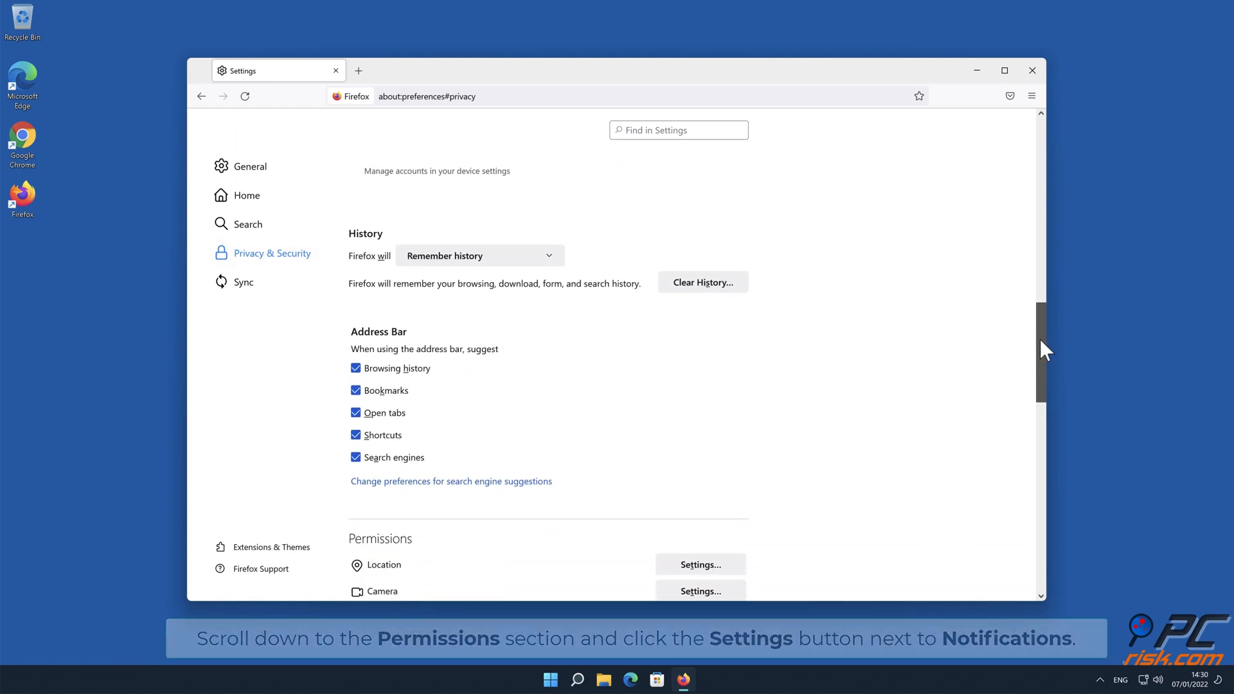
scroll(down, 3)
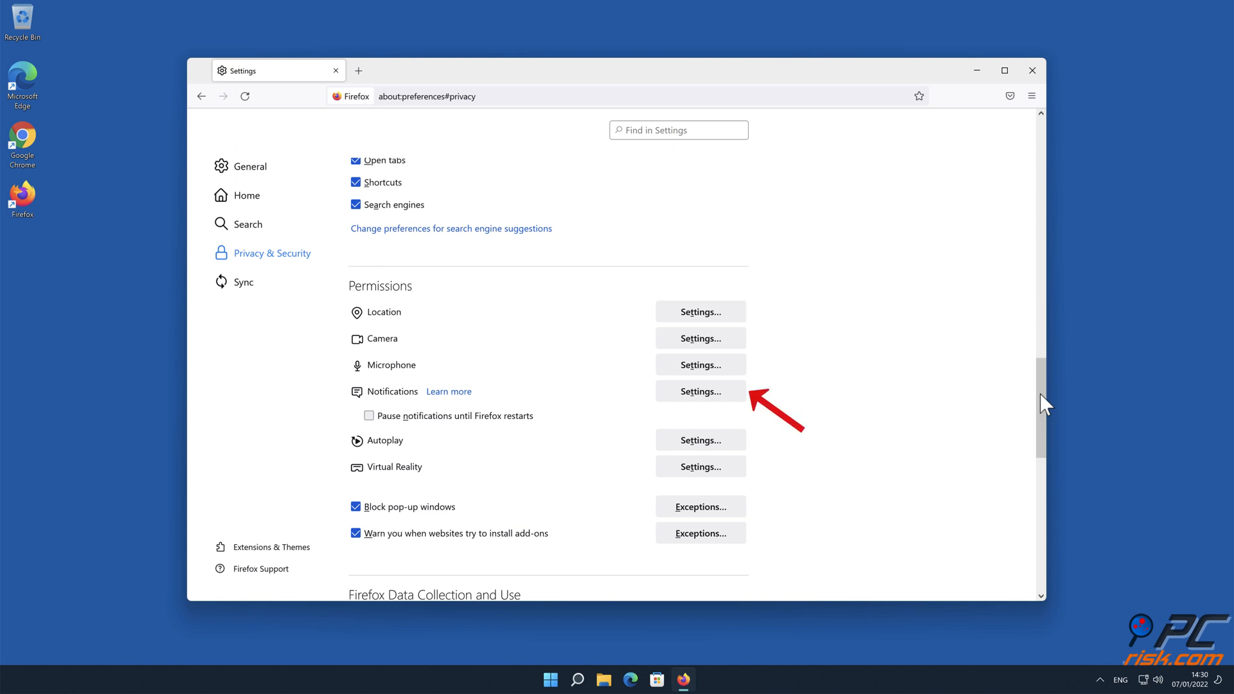
mouse_move(738, 401)
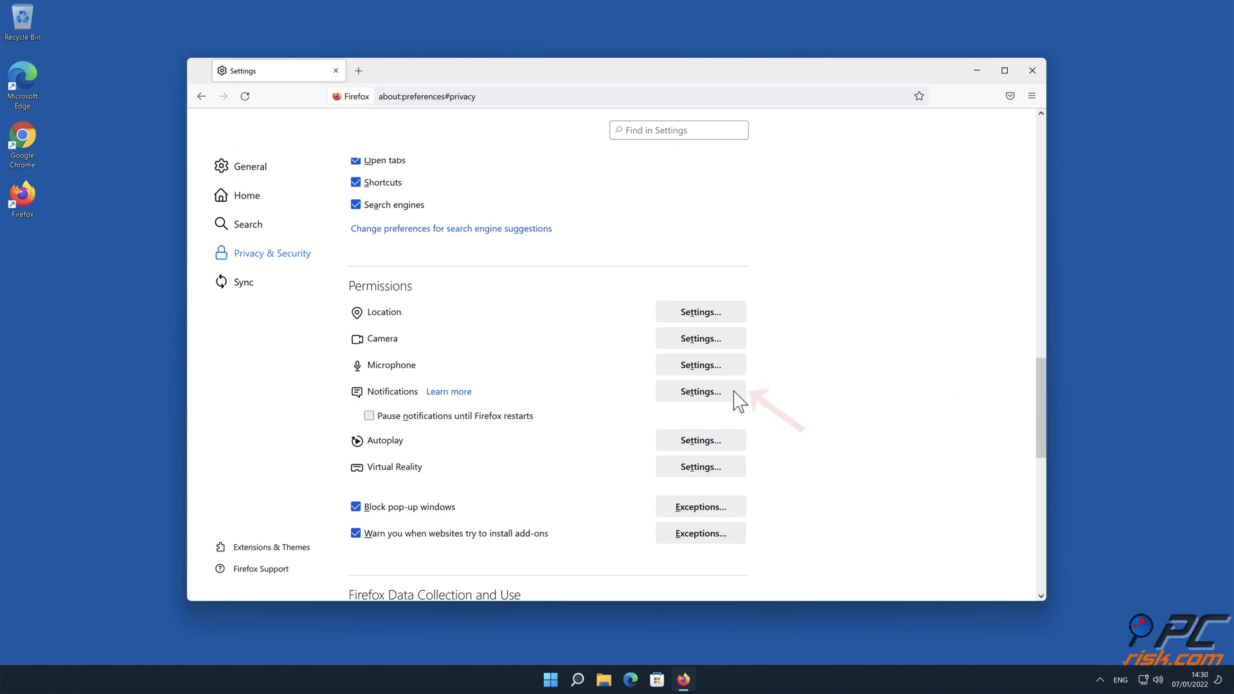
click(699, 391)
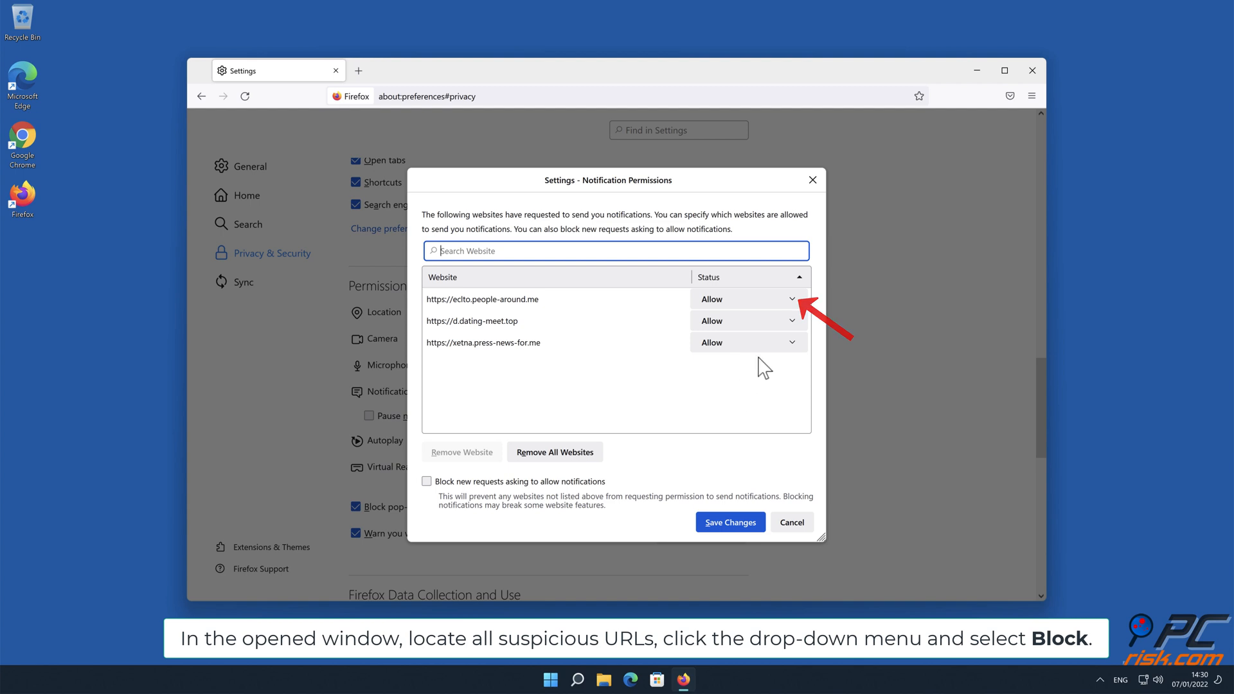
Step: Set the listed suspicious sites' notification Status to Block, then close Firefox
click(791, 300)
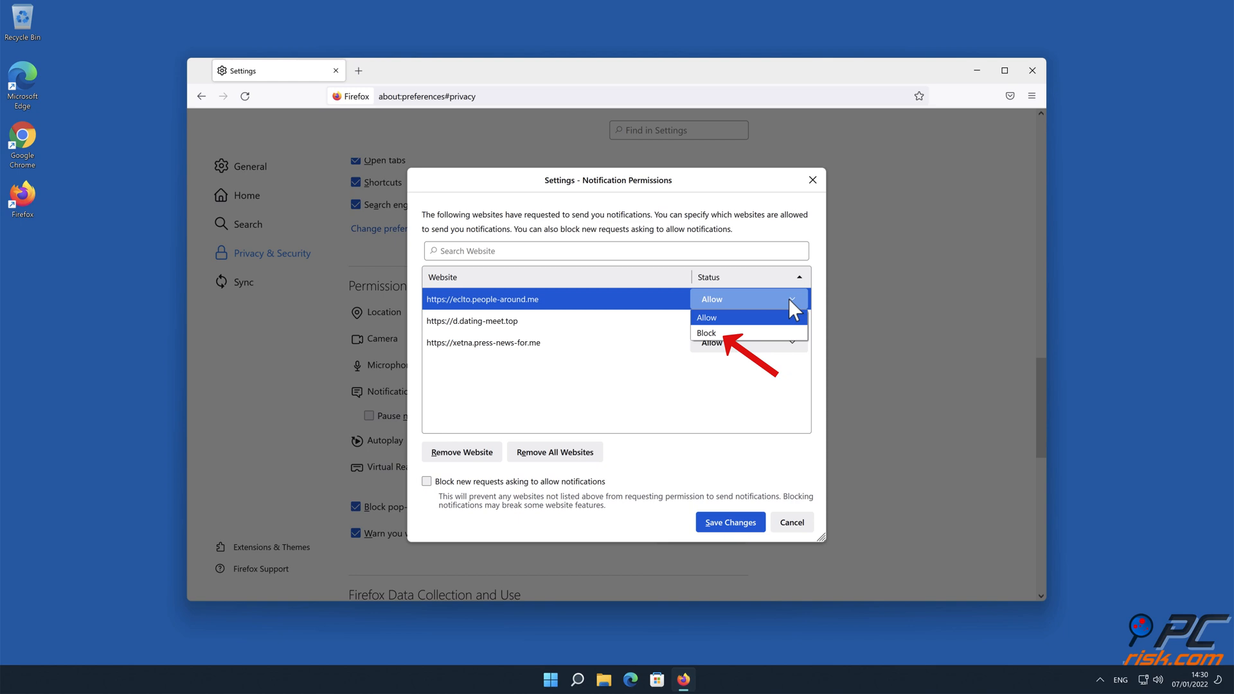
click(706, 331)
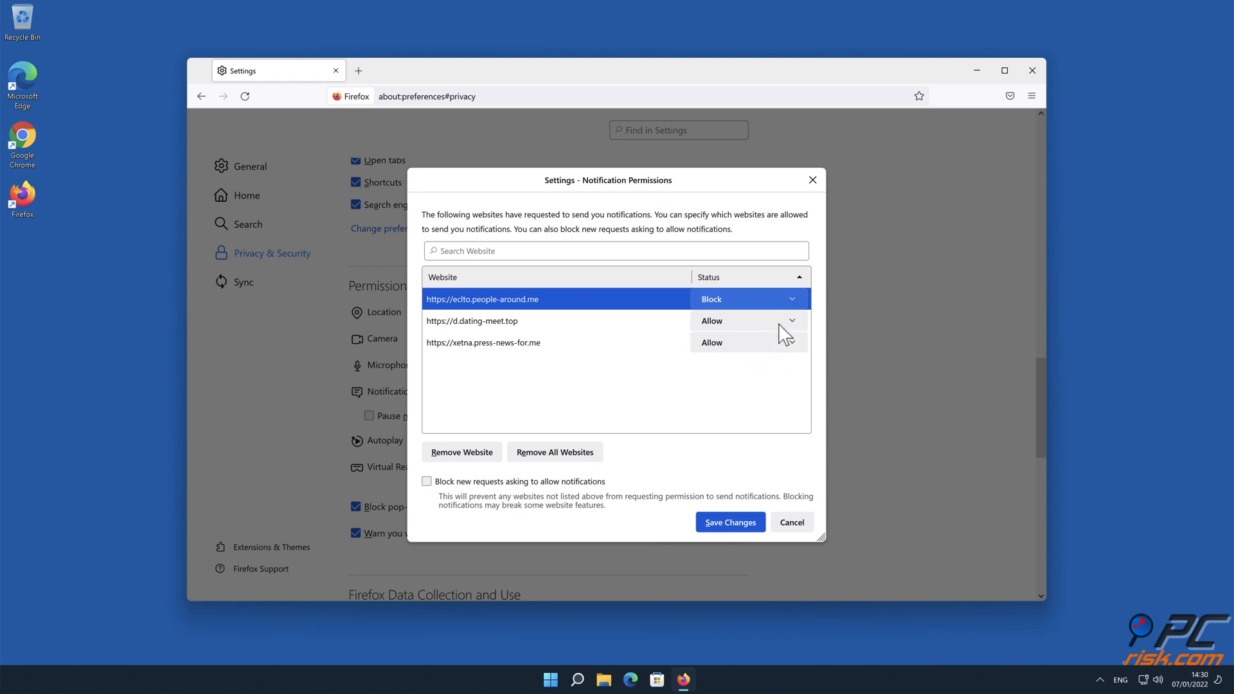
click(748, 320)
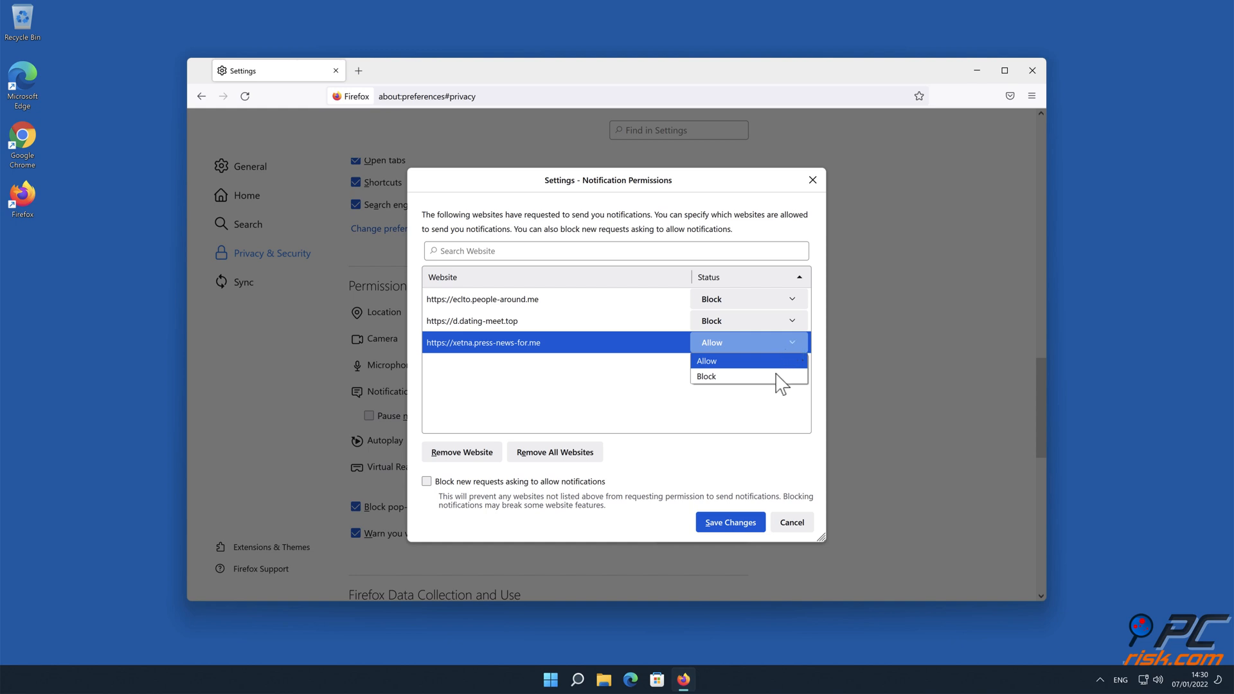
click(704, 377)
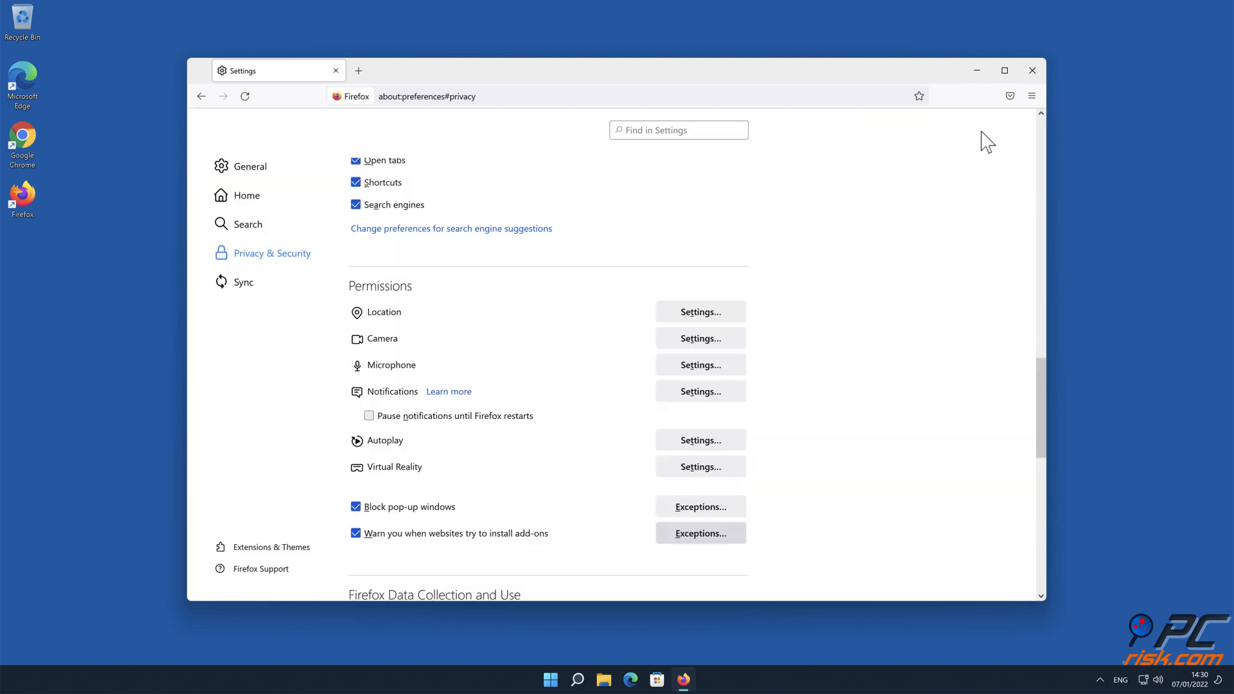
click(1032, 69)
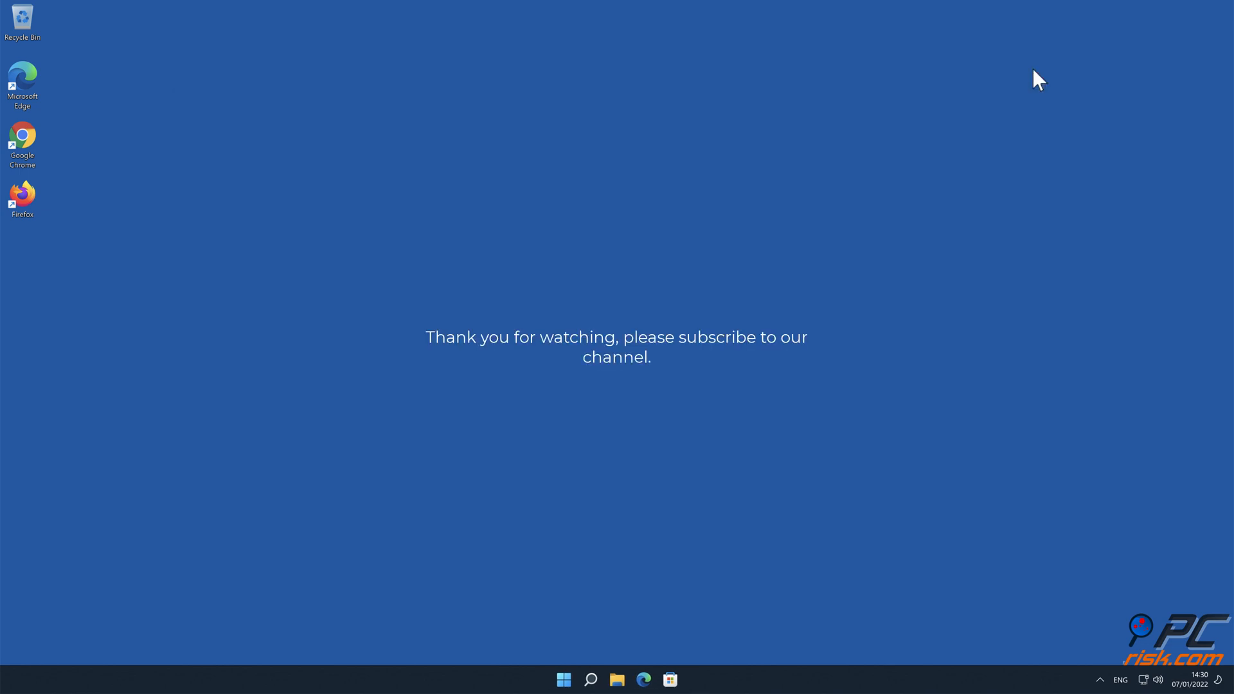